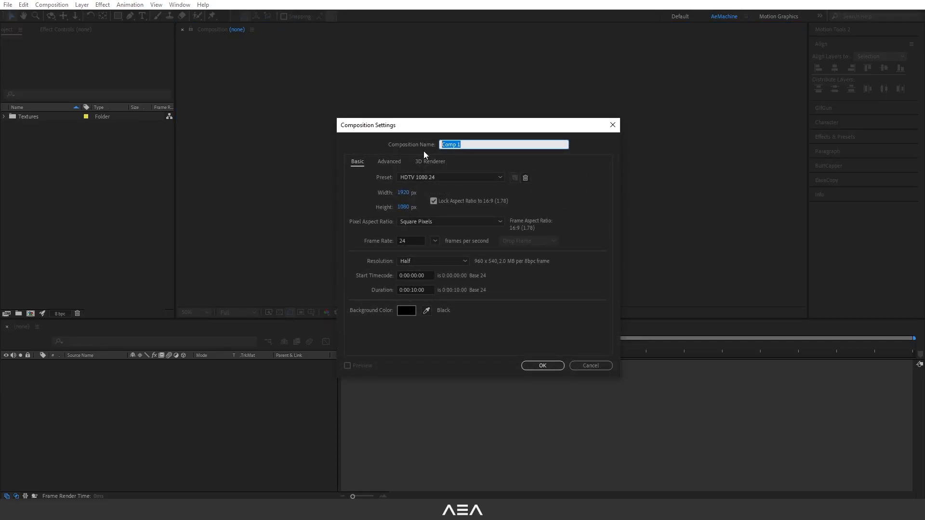
- Create a Placeholder comp with a METAL text layer and centre its anchor point
text(Placeholder)
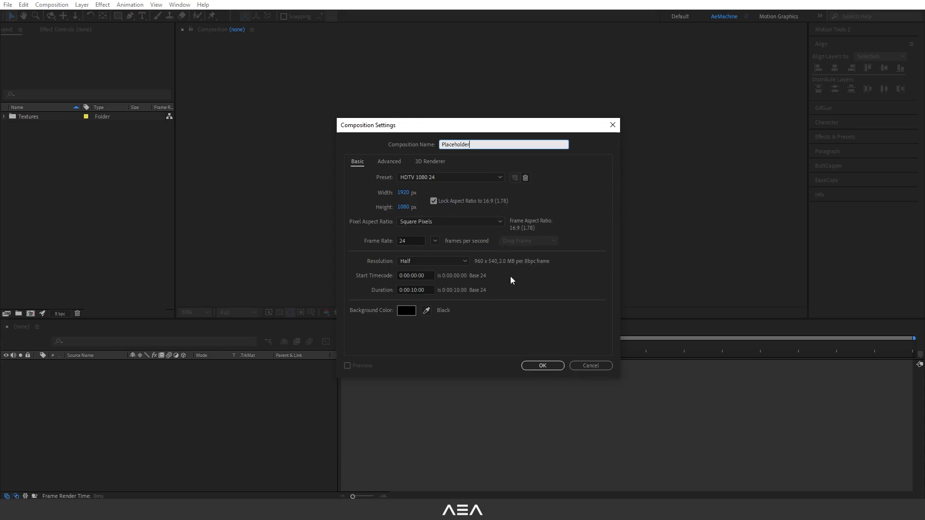
click(541, 365)
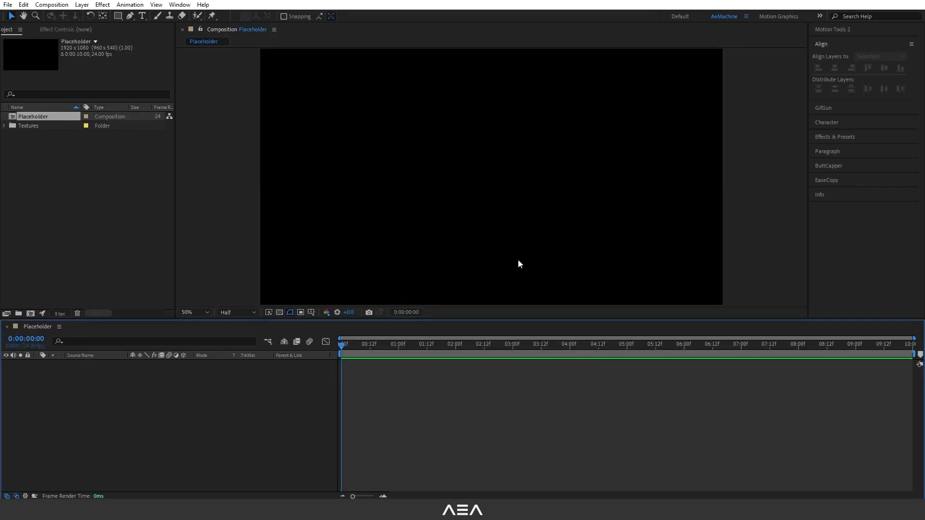
click(142, 16)
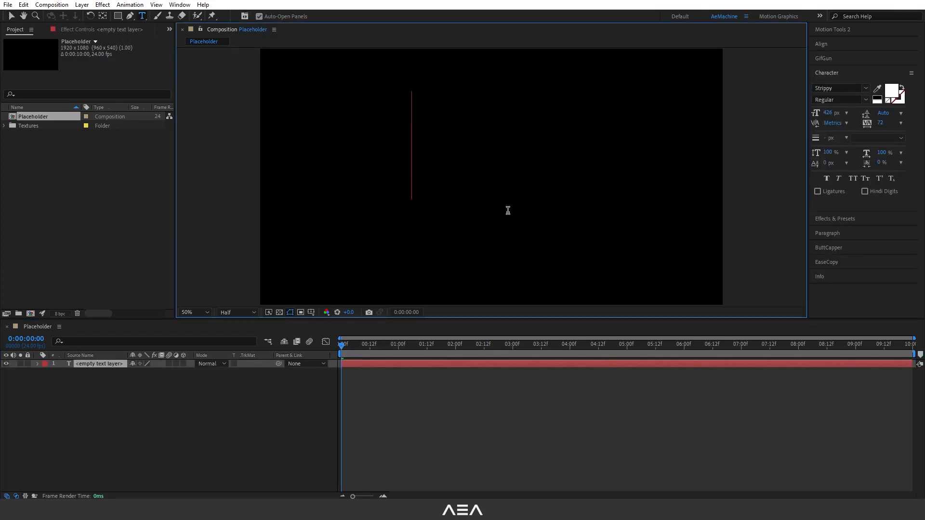
text(METAL)
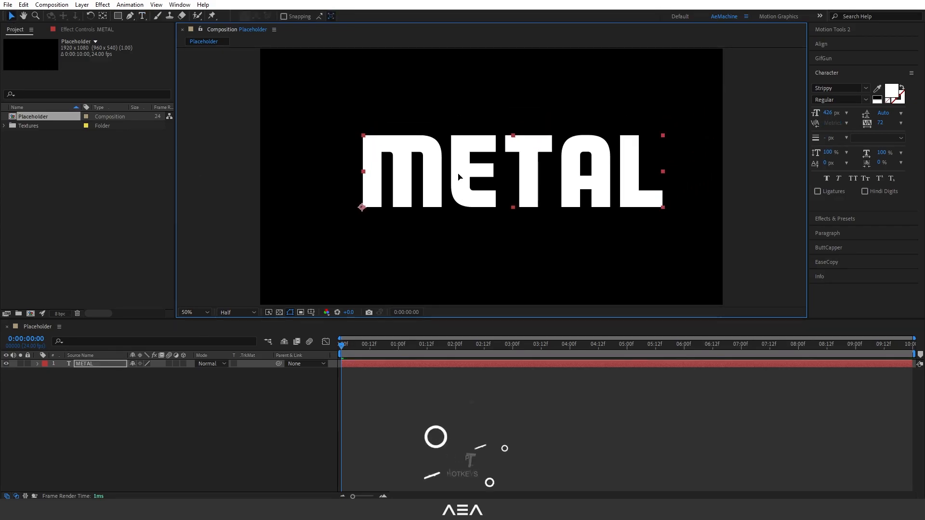
key(ctrl+alt+home)
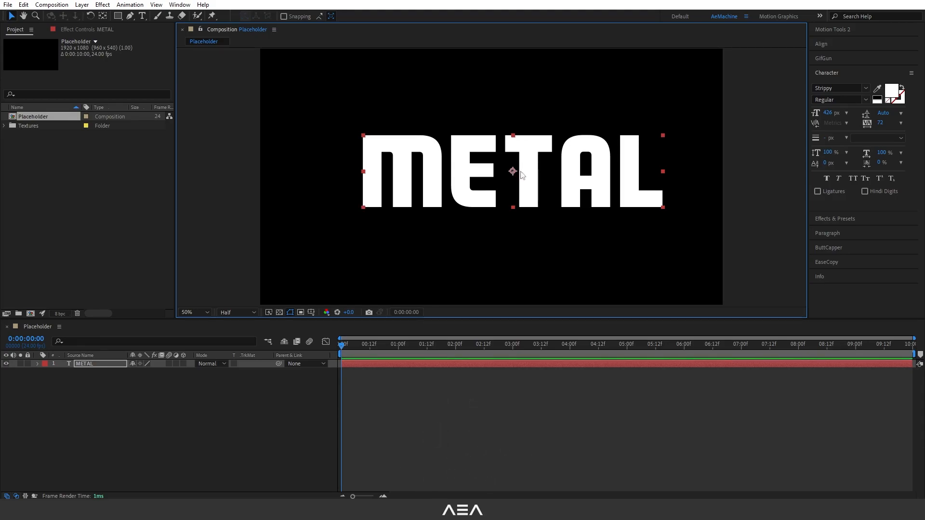
- Create the Metal Comp composition and reveal the Textures folder's PNG images
click(821, 43)
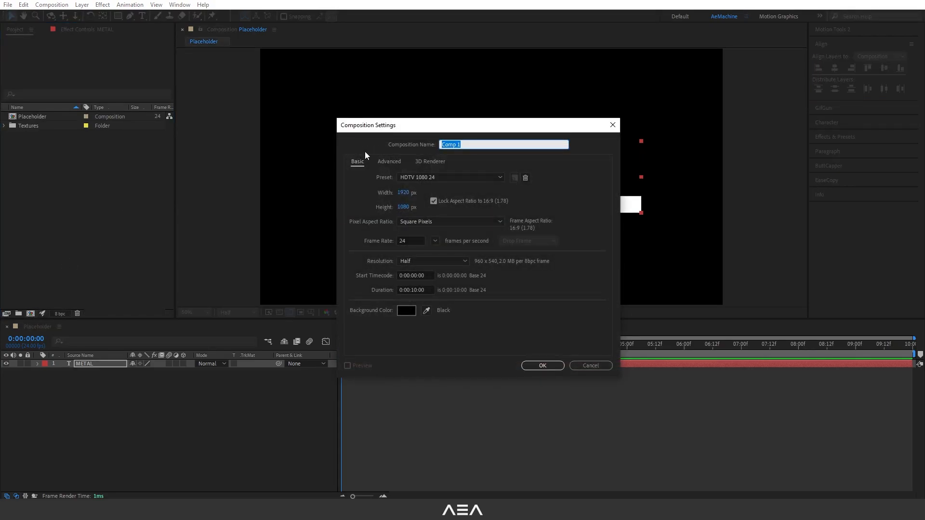
text(Metal Comp)
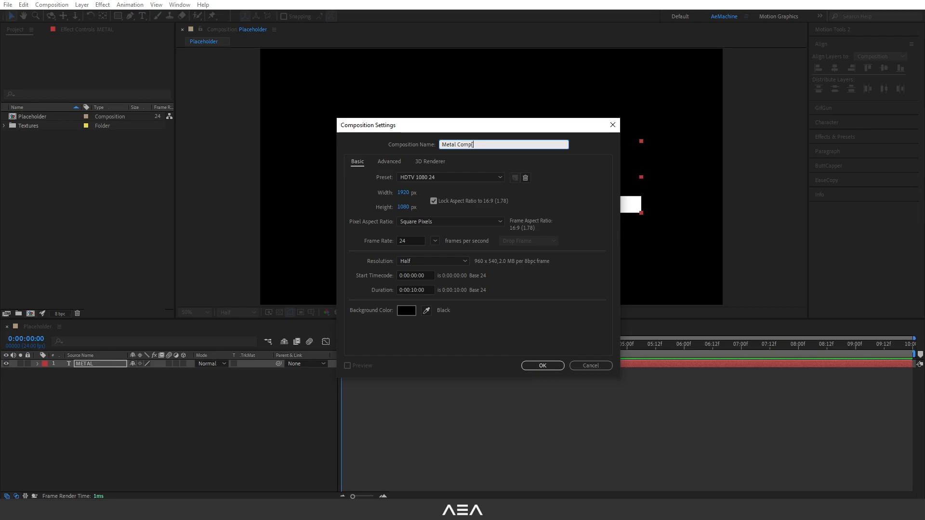
click(541, 365)
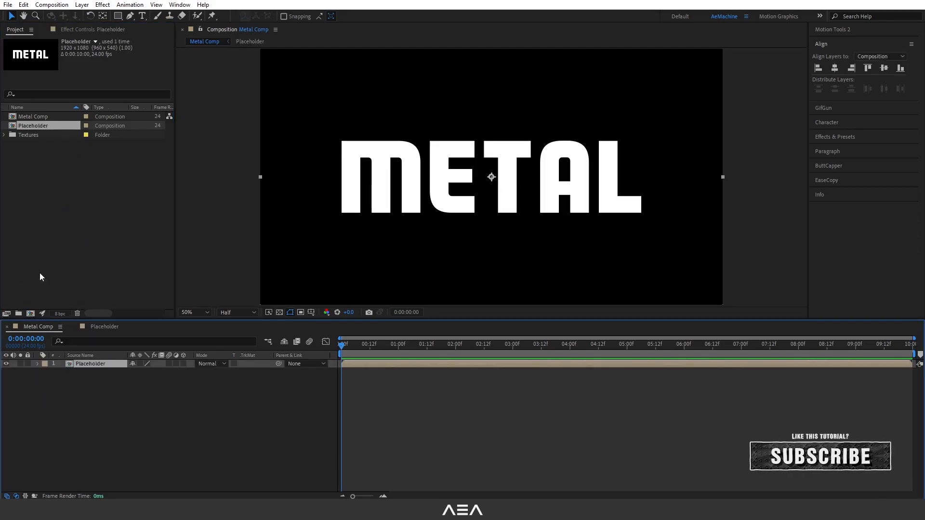
click(5, 134)
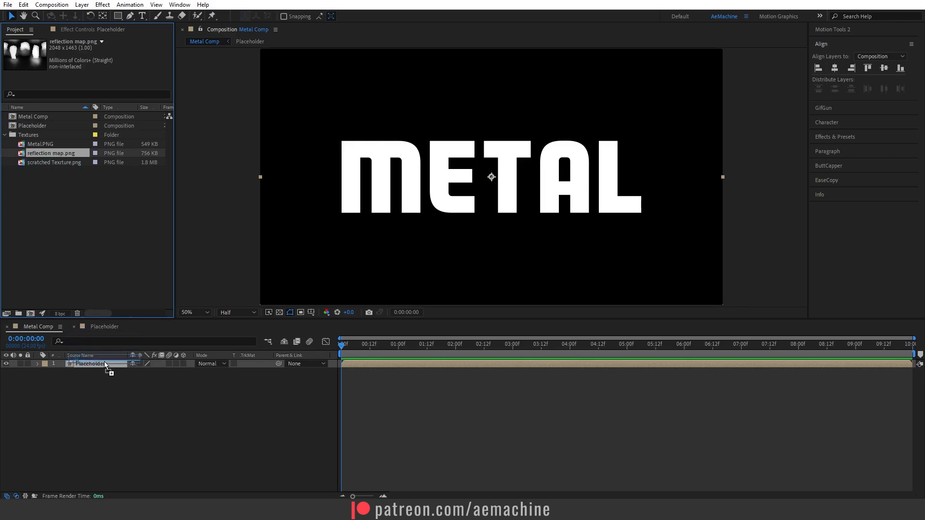
- Add reflection map.png at 59% scale with Motion Tile, Mirror Edges on and animated Tile Center
drag(52, 153, 94, 364)
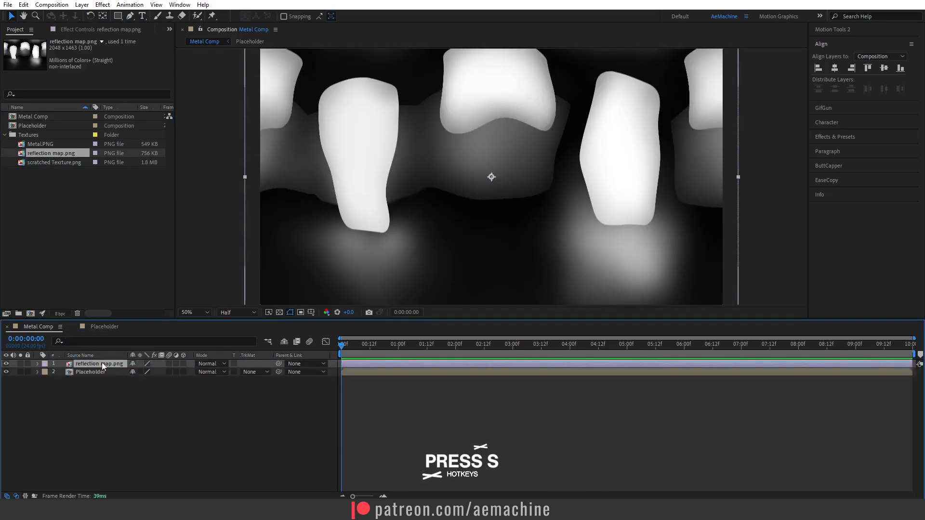
key(s)
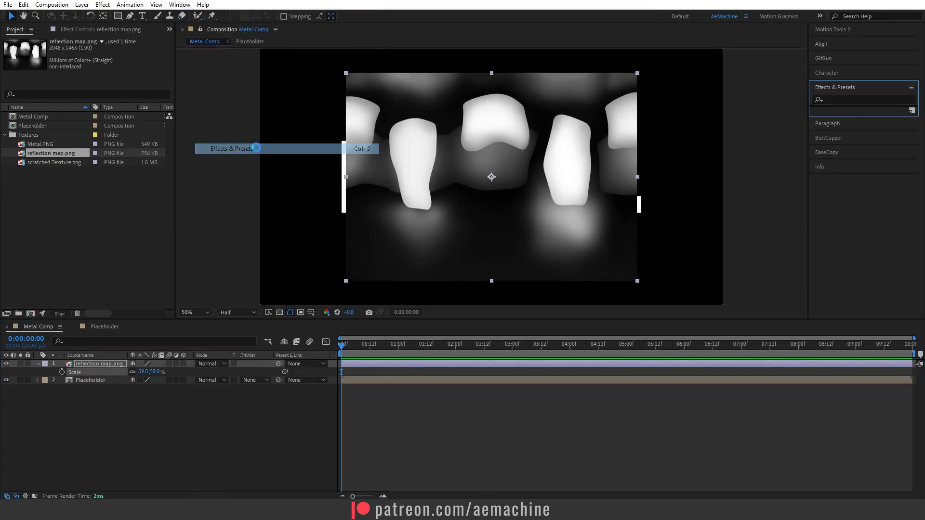
click(862, 99)
text(motion)
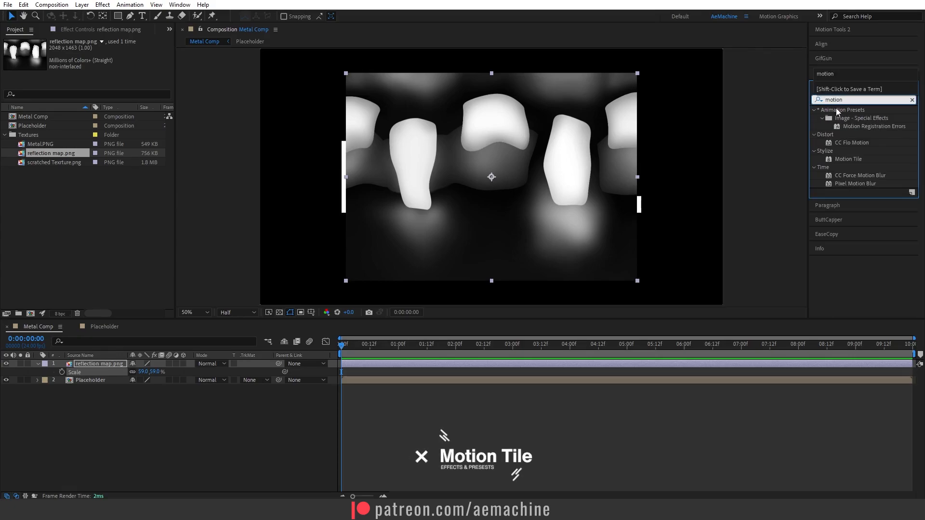
double_click(848, 159)
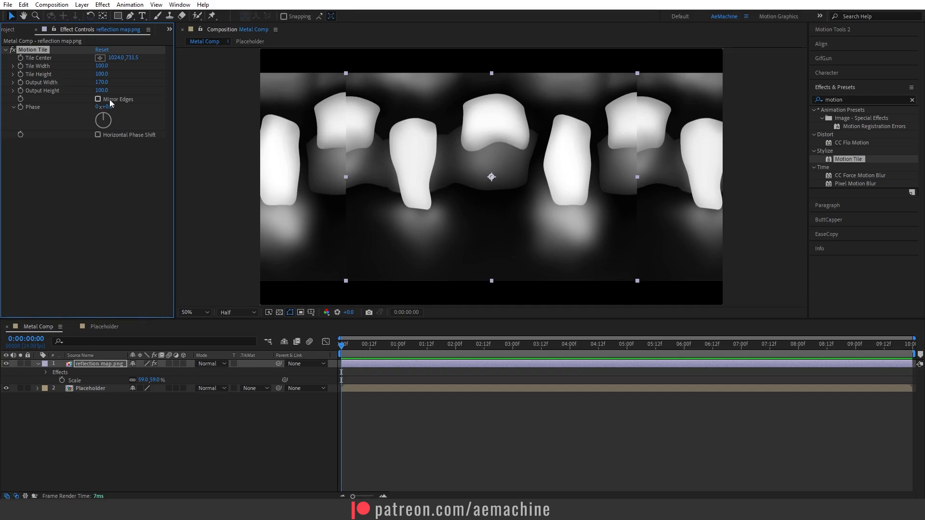
click(98, 98)
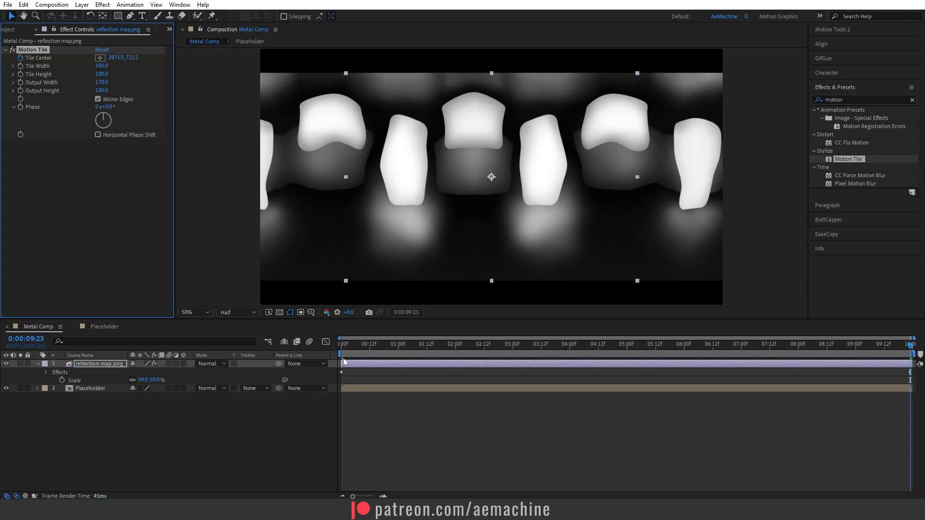
click(476, 344)
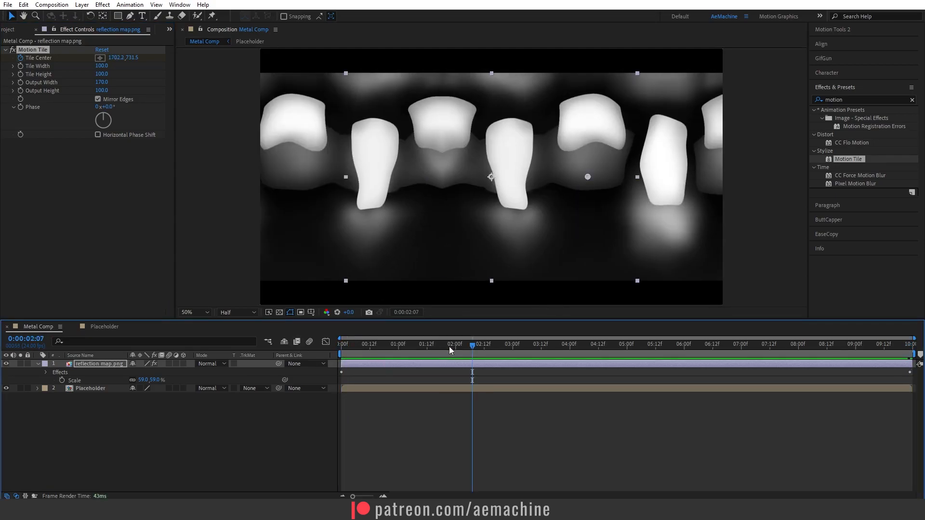
click(341, 343)
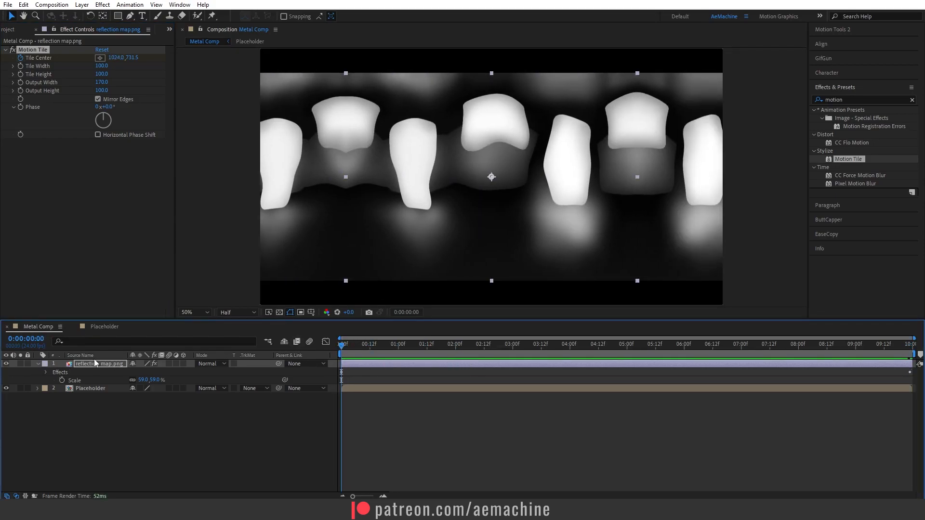
- Pre-compose the reflection map, place it under Placeholder and set an Alpha track matte
right_click(98, 364)
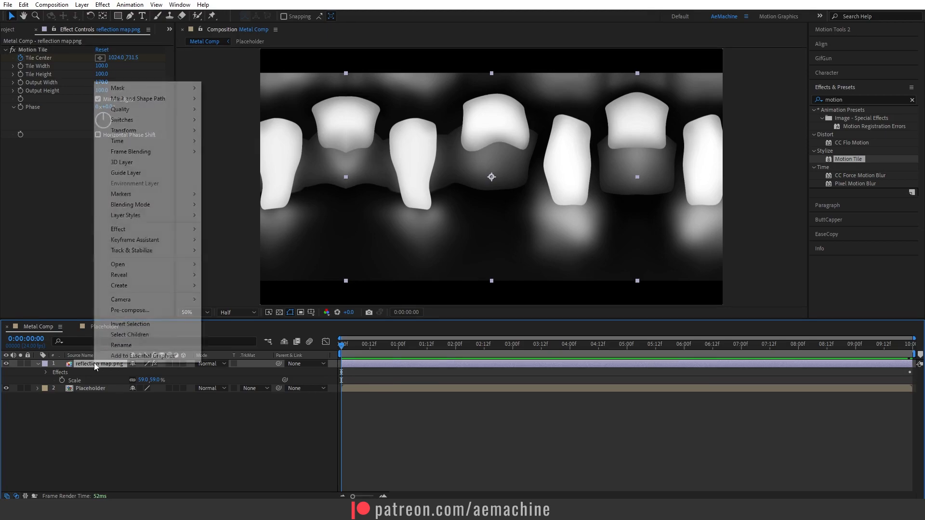
click(130, 310)
text(reflection map)
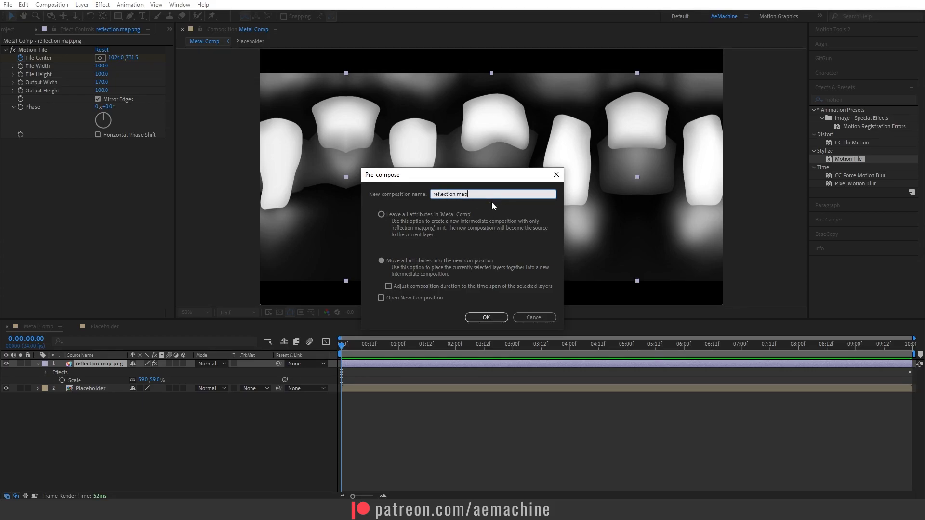
click(486, 317)
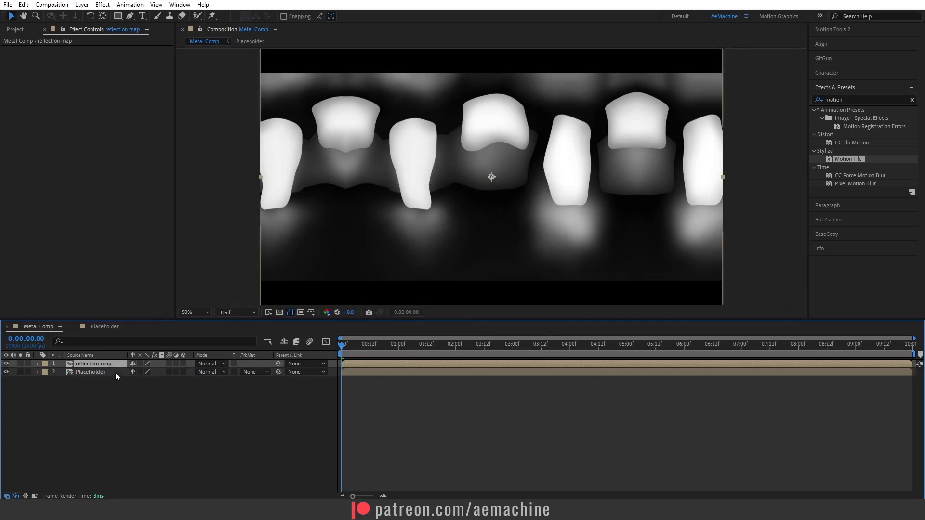
click(90, 372)
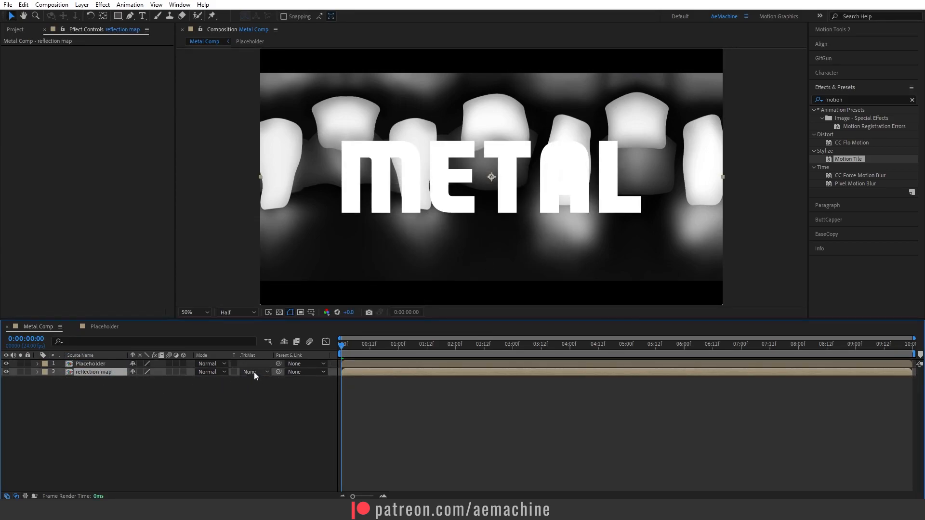
click(250, 372)
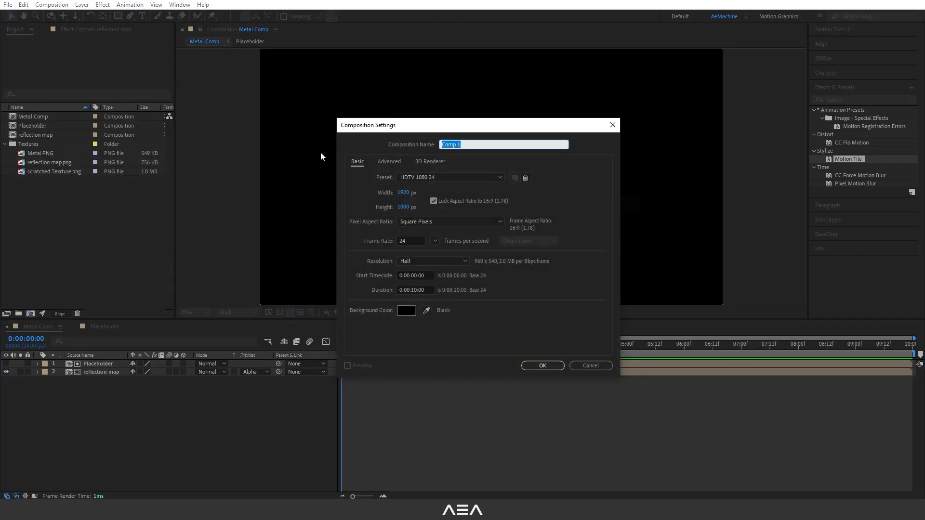
- Create the Metal Texture comp layering the scratched texture over the metal plate image, scaled to cover the frame
text(Metal Texture)
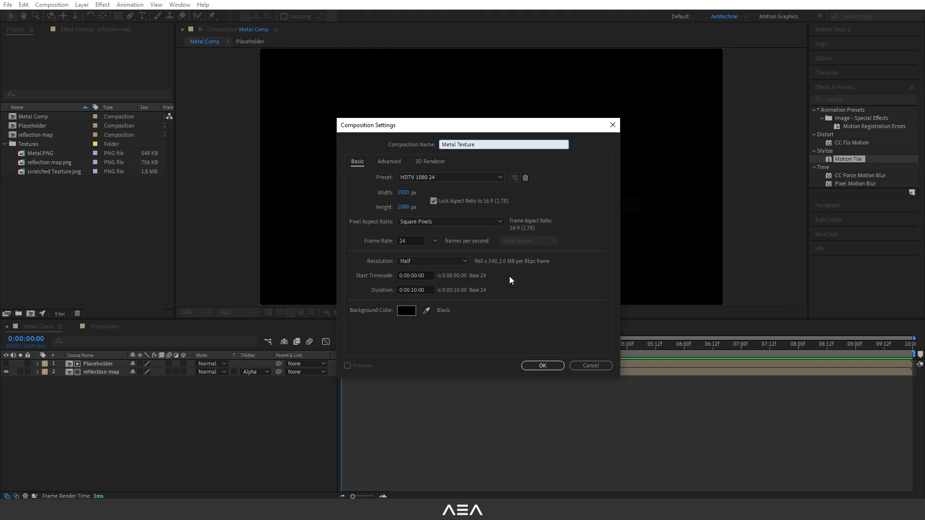
click(541, 366)
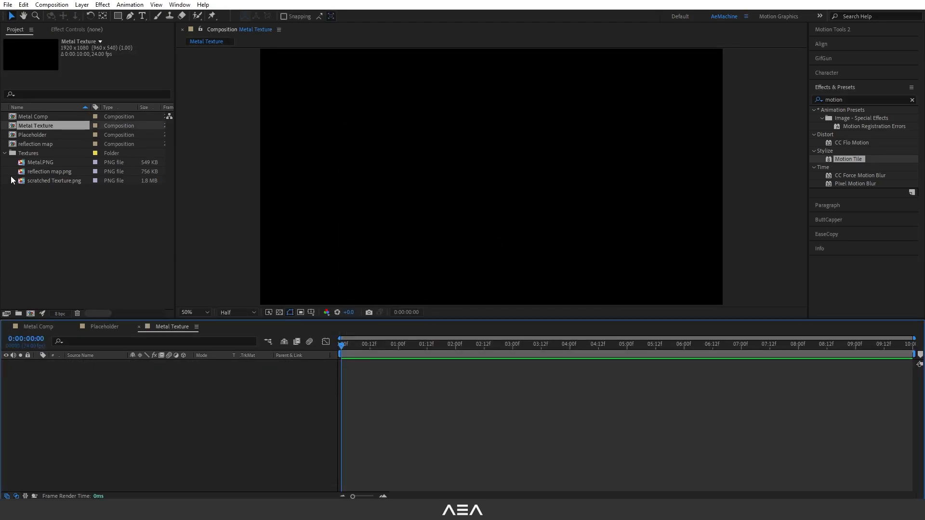
click(41, 162)
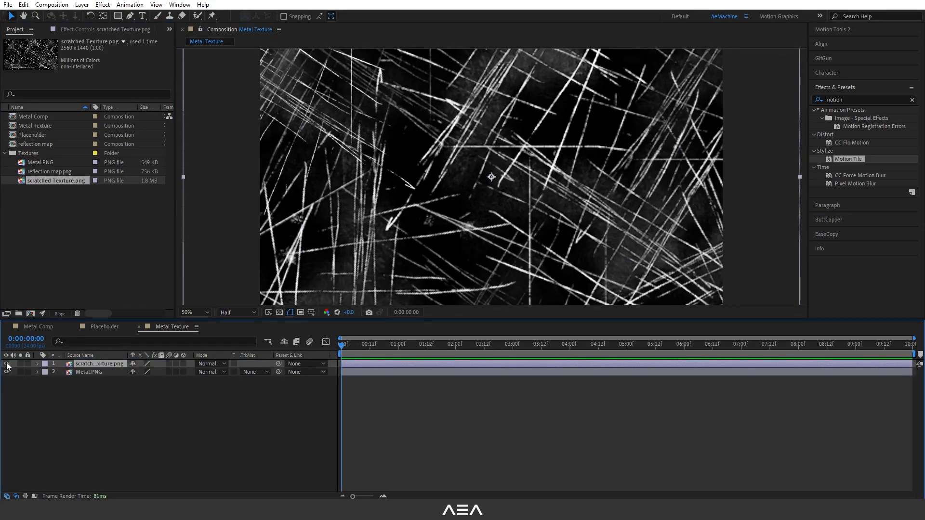
click(7, 363)
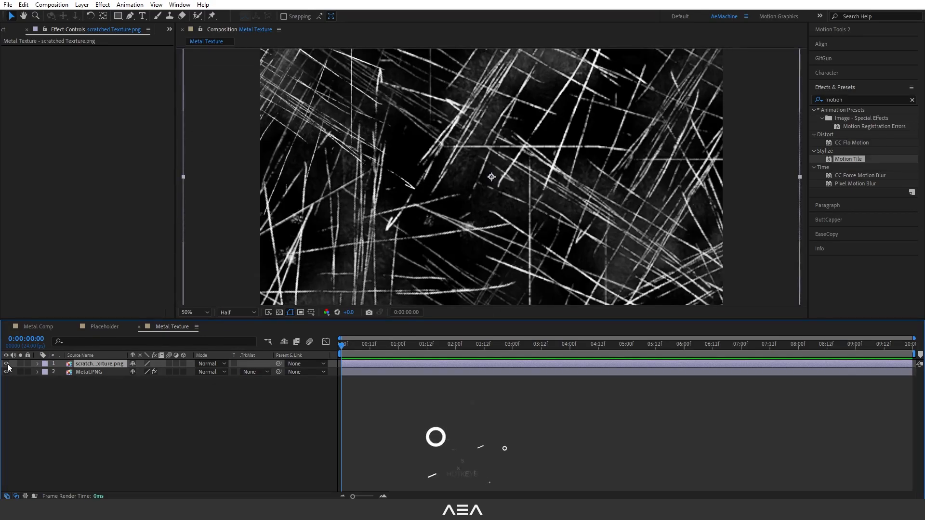
key(s)
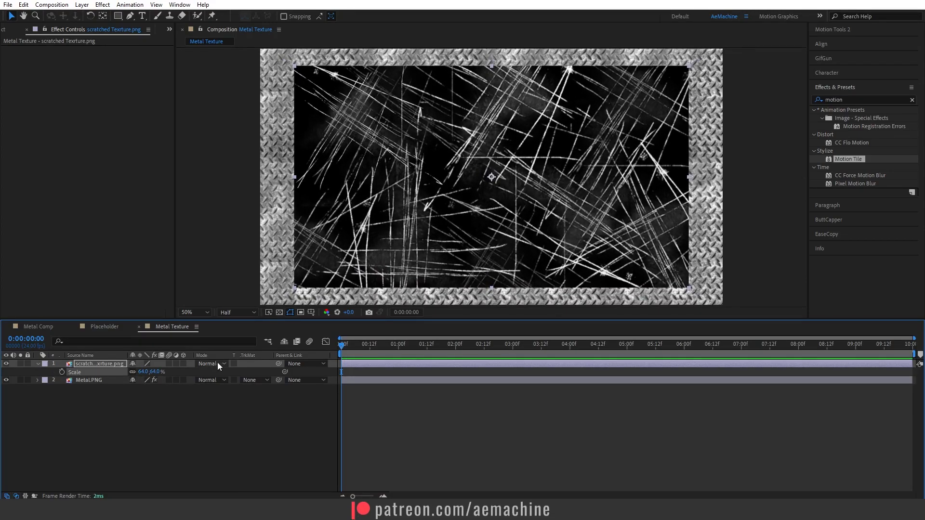
click(208, 363)
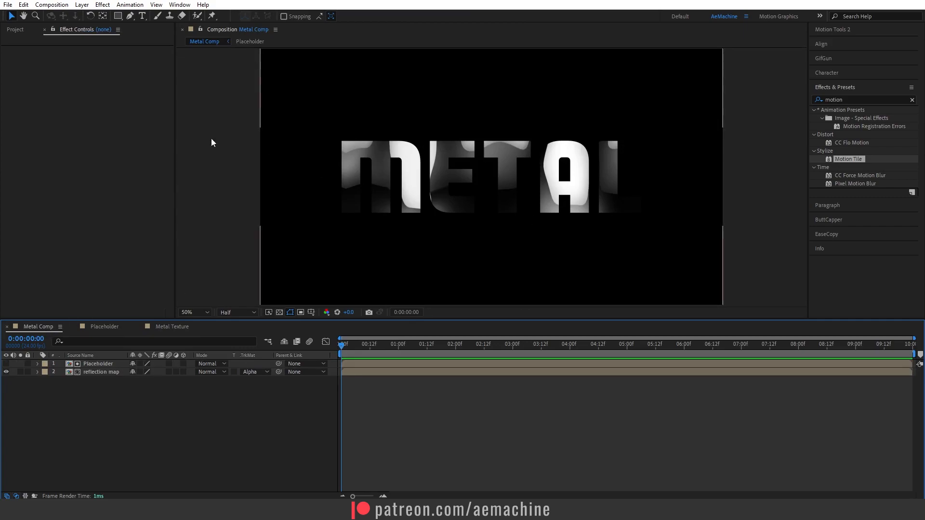
- Add Metal Texture hidden, then apply CC Glass using Placeholder's Effects & Masks as bump map with softness 100
click(16, 30)
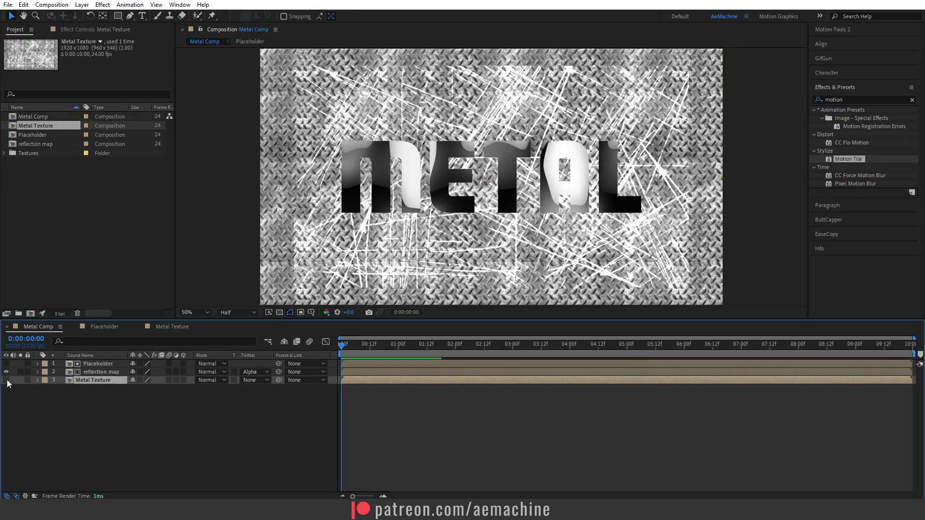
click(102, 372)
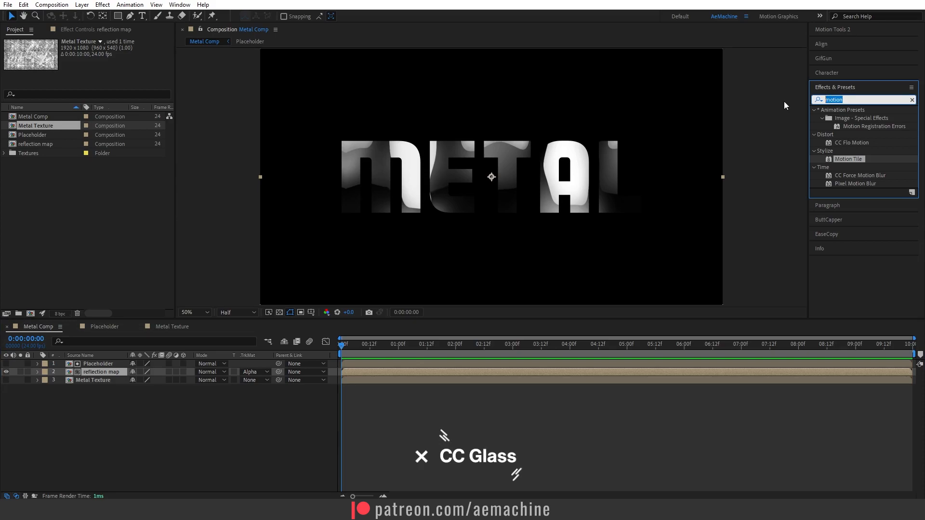
text(cc gla)
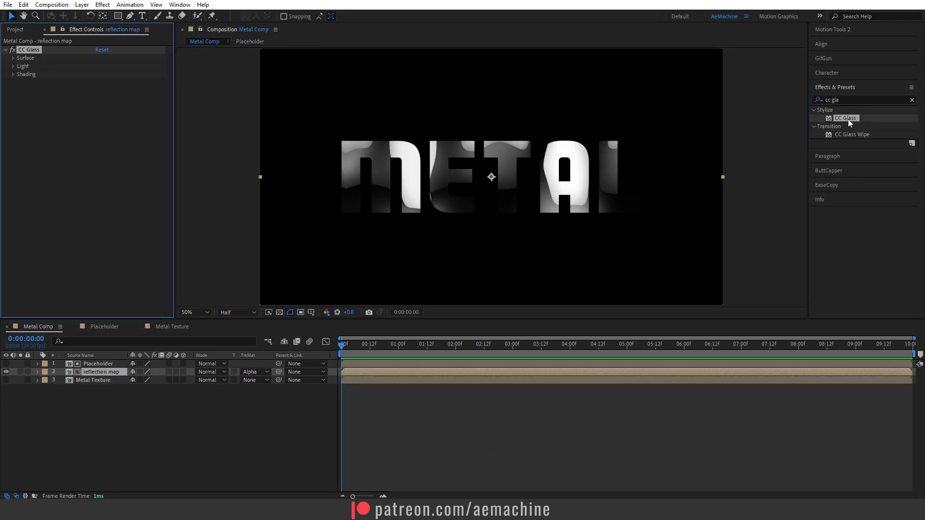
click(13, 58)
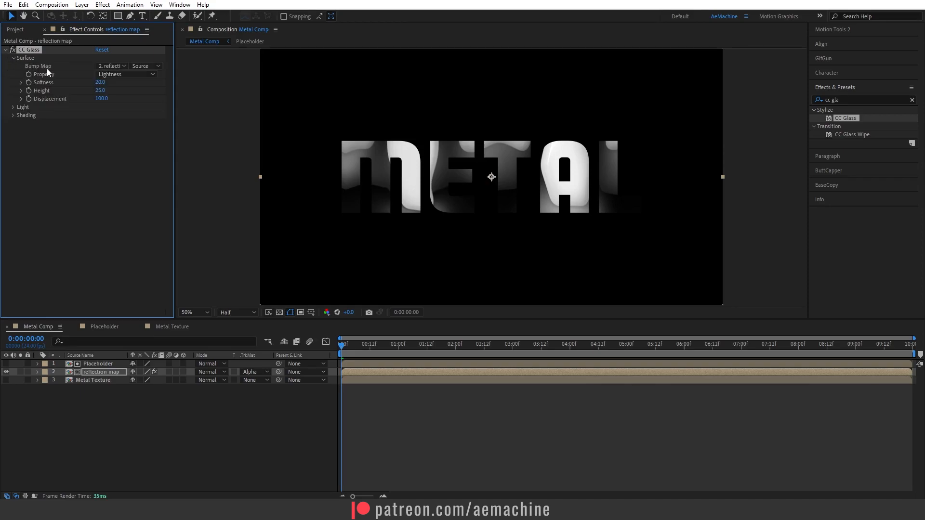
click(110, 65)
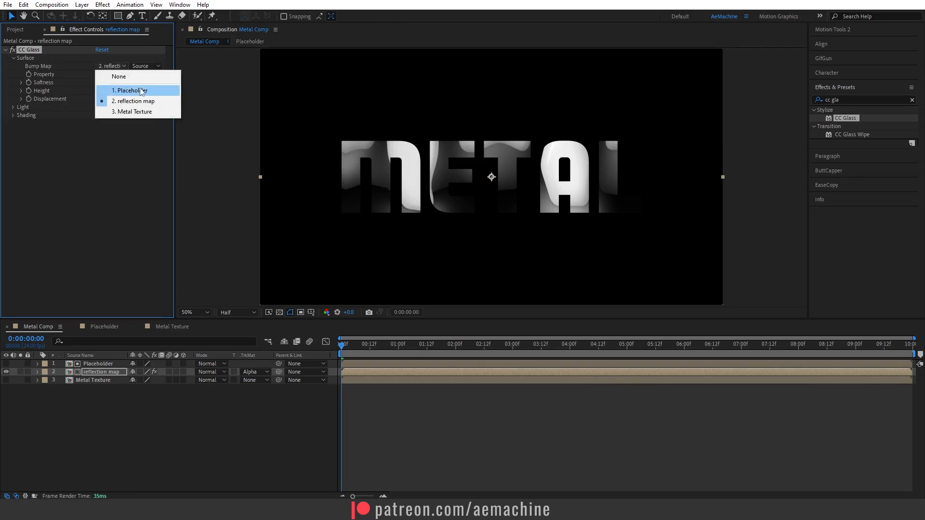
click(129, 91)
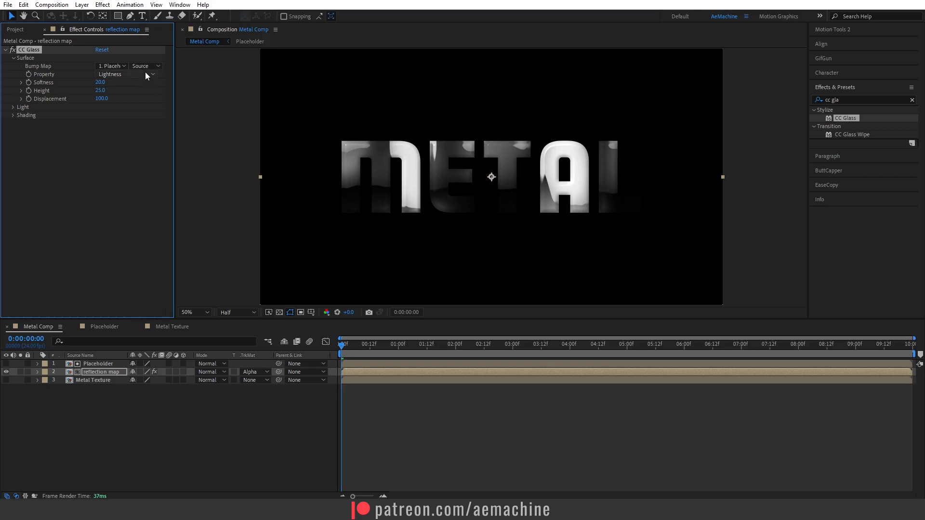
click(145, 65)
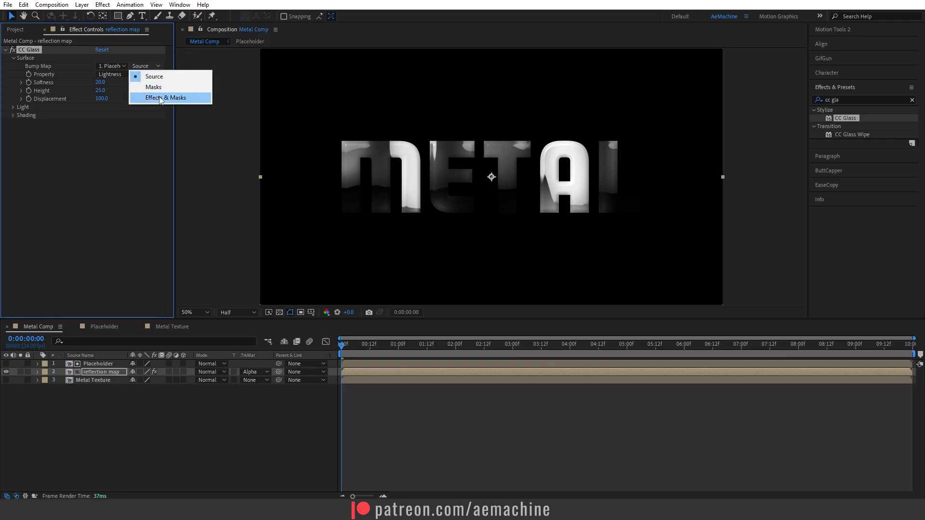
click(165, 98)
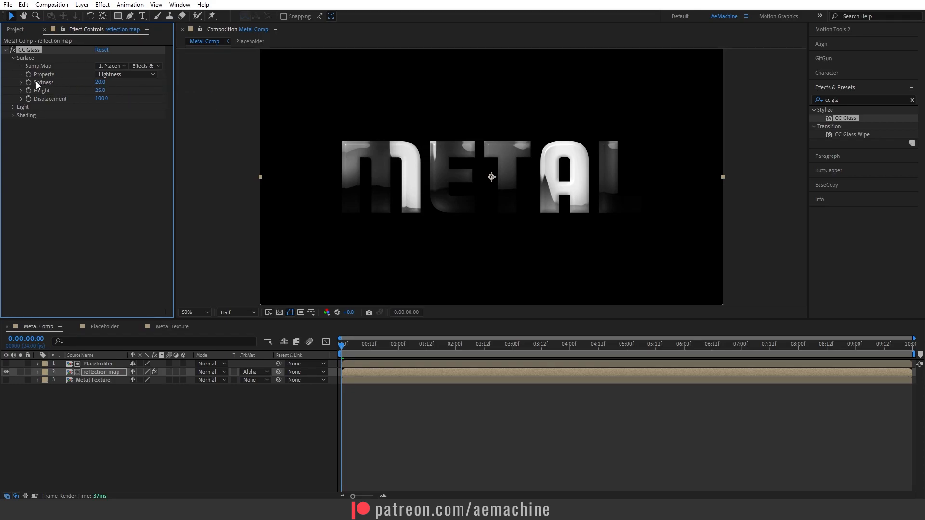
drag(99, 82, 99, 82)
text(blo)
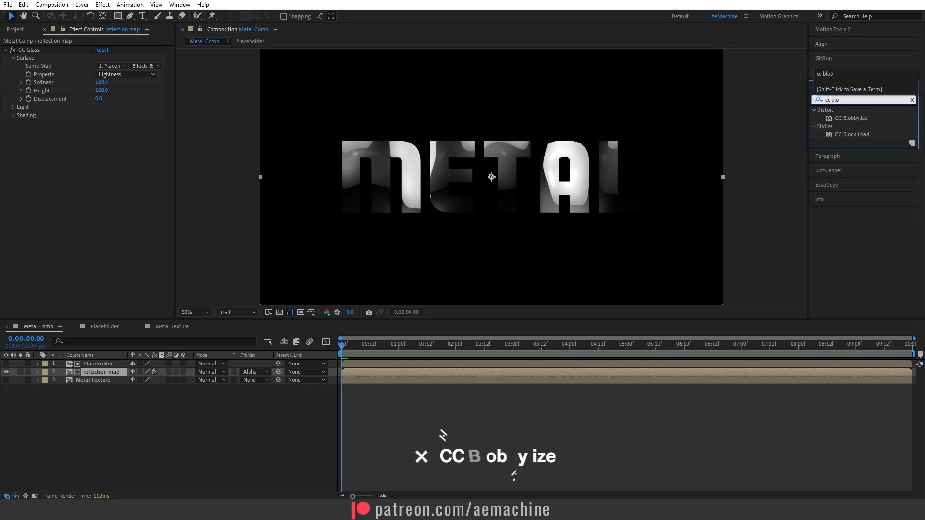
- Apply CC Blobbylize with Placeholder as blob layer, property Alpha and Cut Away 3
double_click(852, 117)
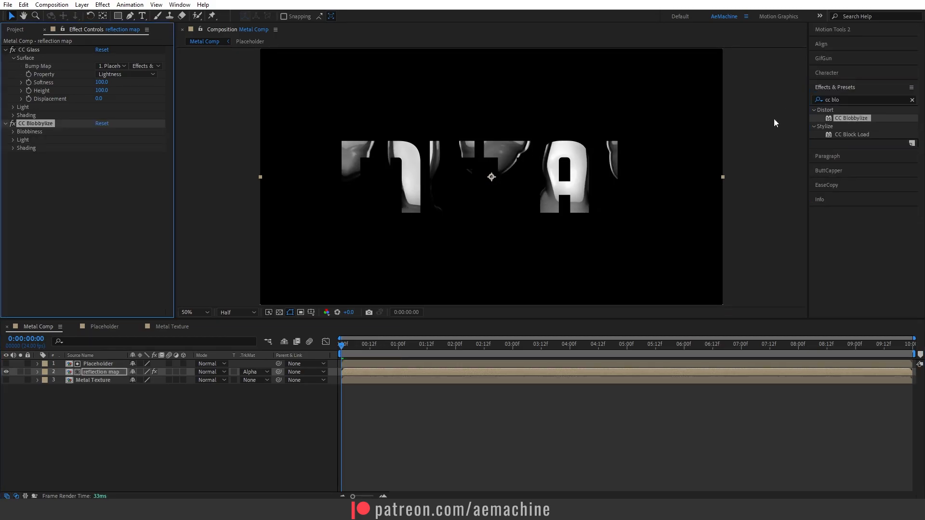
click(28, 131)
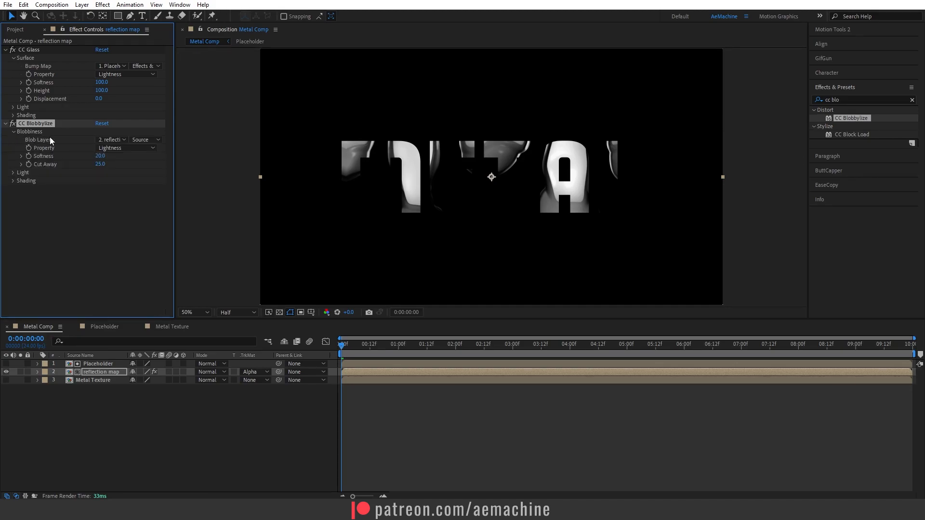
click(111, 140)
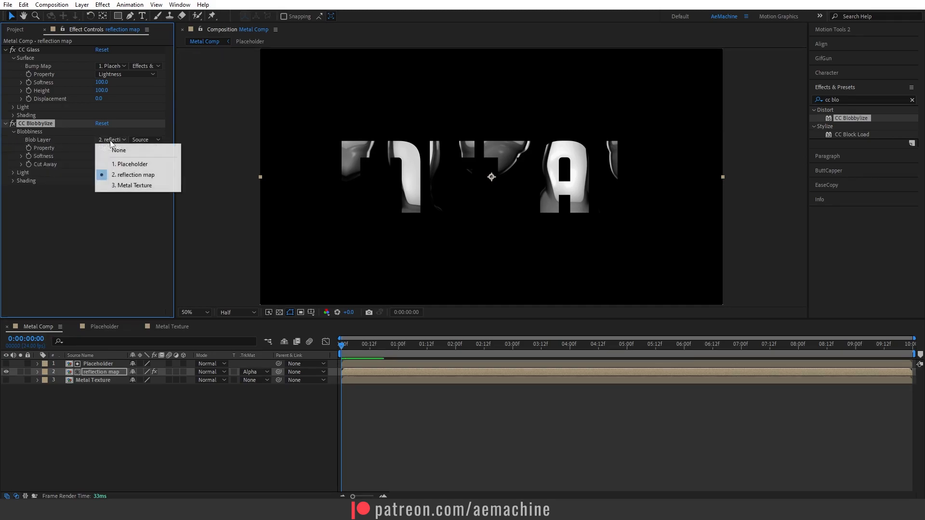
mouse_move(130, 164)
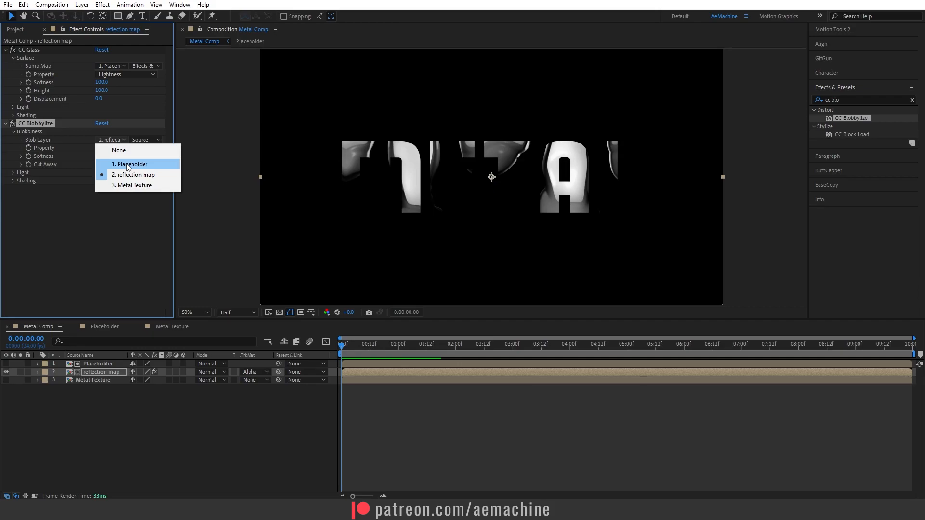
click(130, 164)
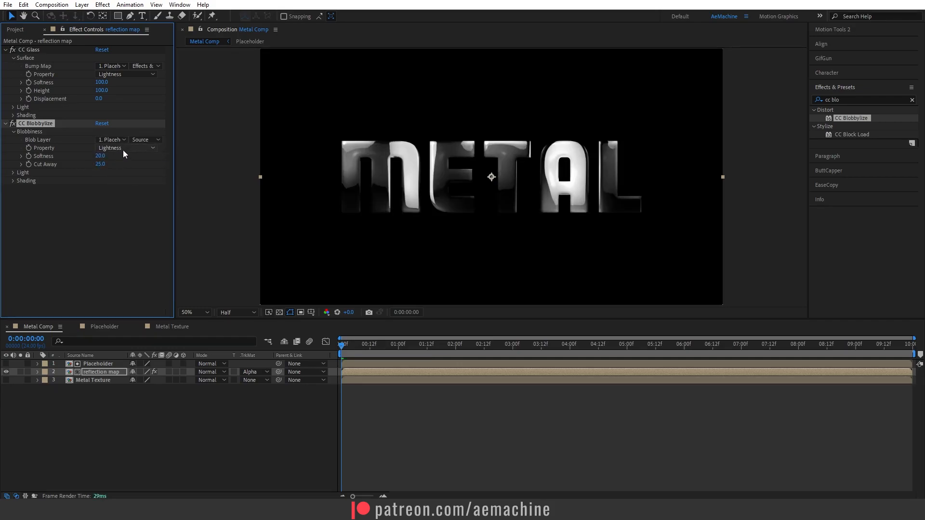
click(125, 148)
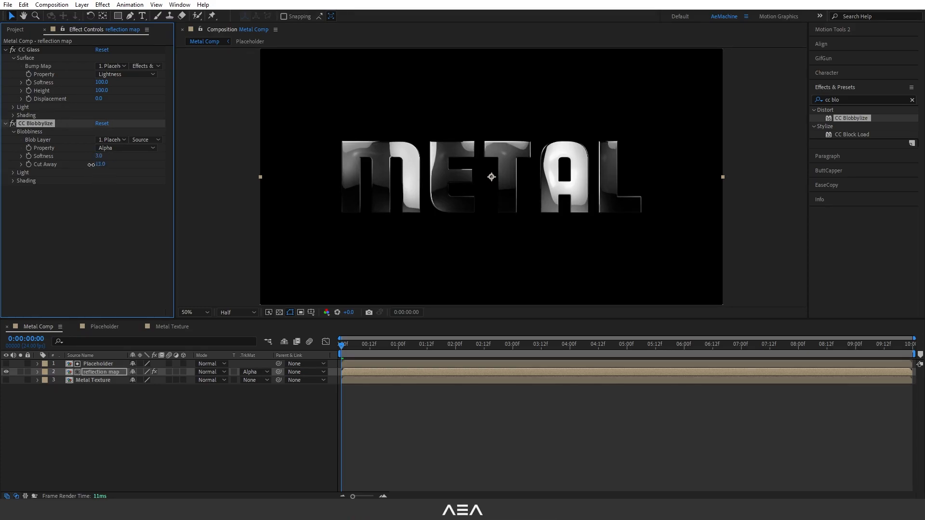
drag(101, 163, 106, 164)
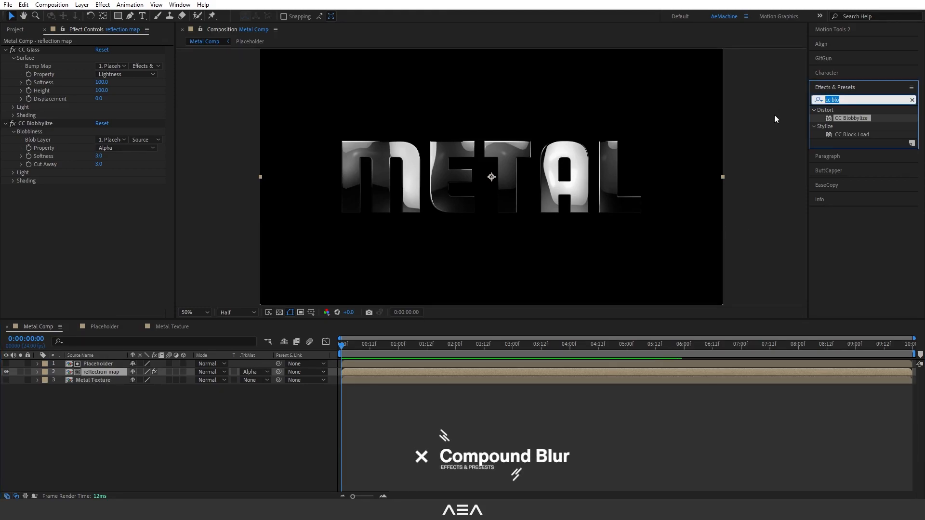
- Apply Compound Blur driven by the Metal Texture layer and preview at full resolution
text(compou)
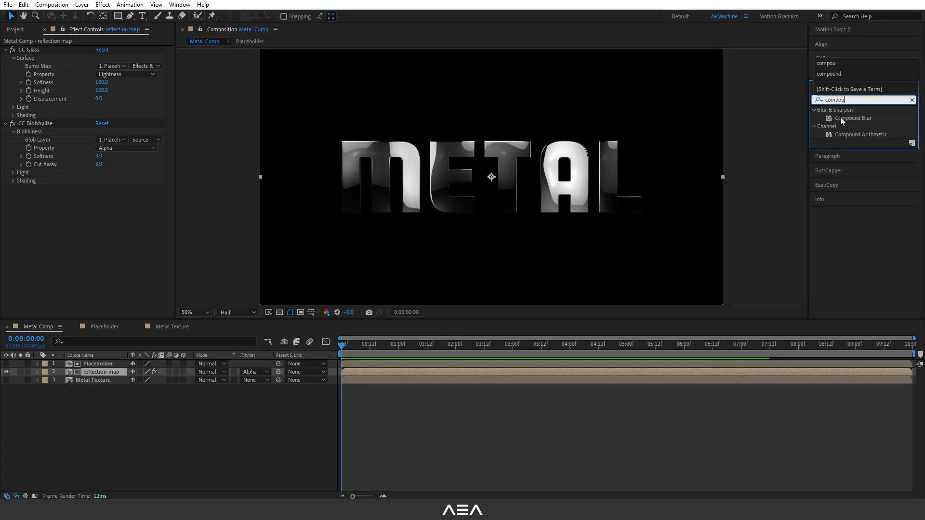
double_click(854, 117)
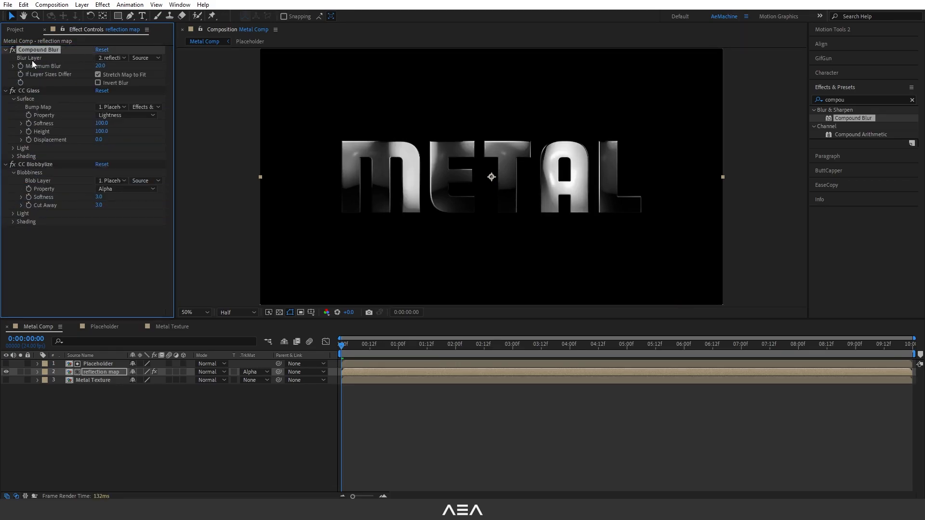
click(110, 57)
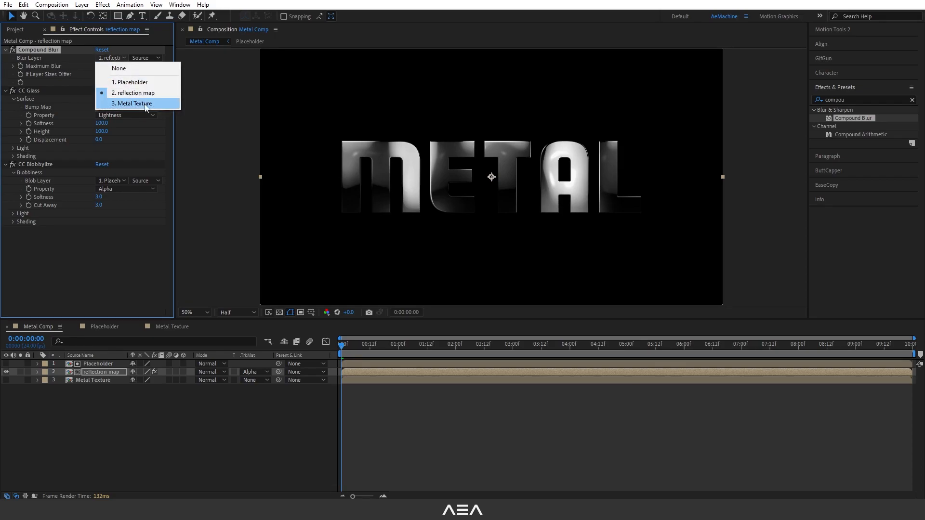
click(134, 104)
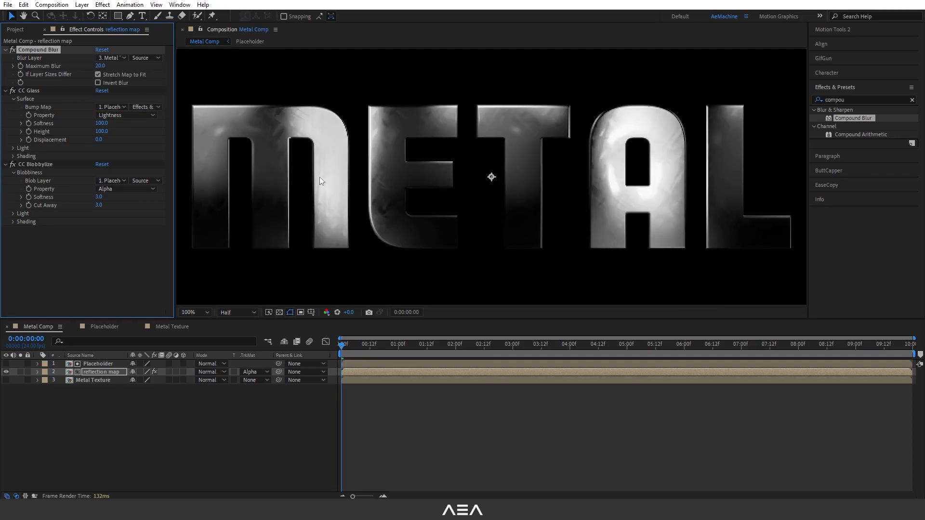
click(237, 312)
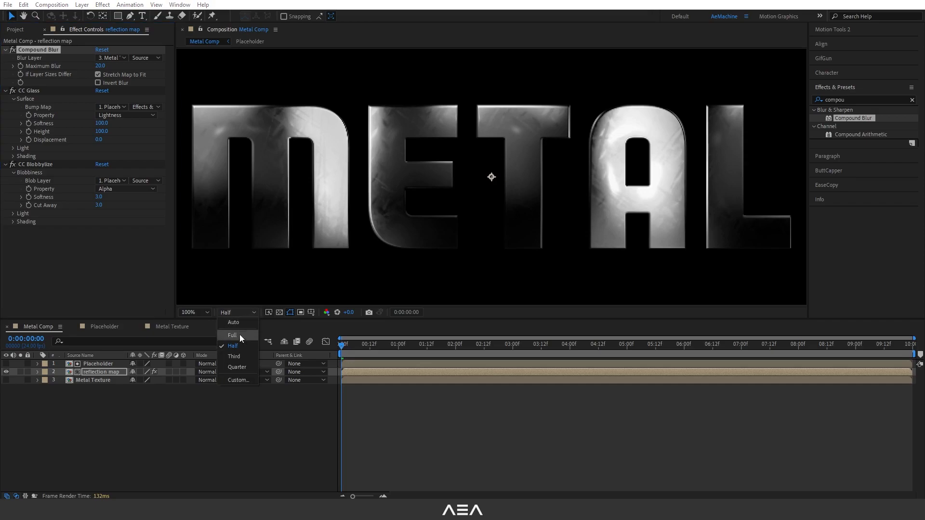
click(231, 335)
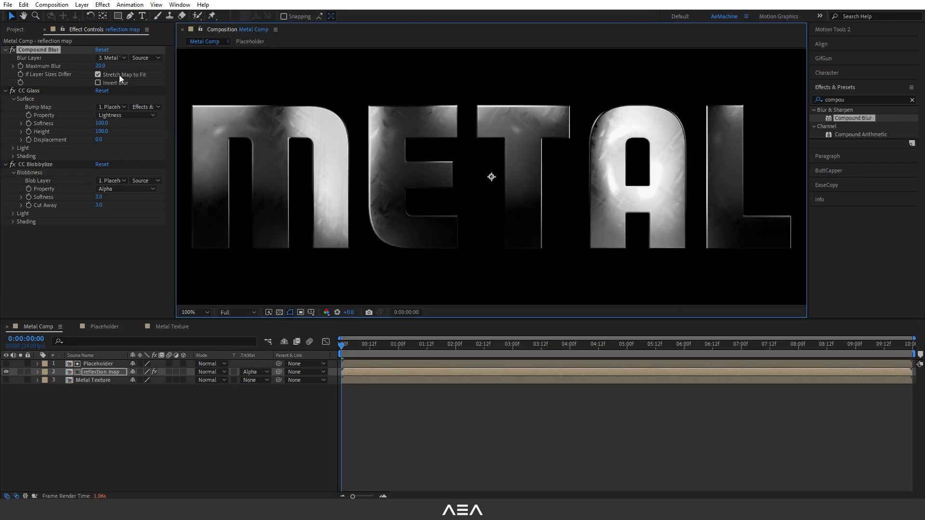
- Turn off stretch-to-fit, invert the blur and set Maximum Blur to 60
click(99, 75)
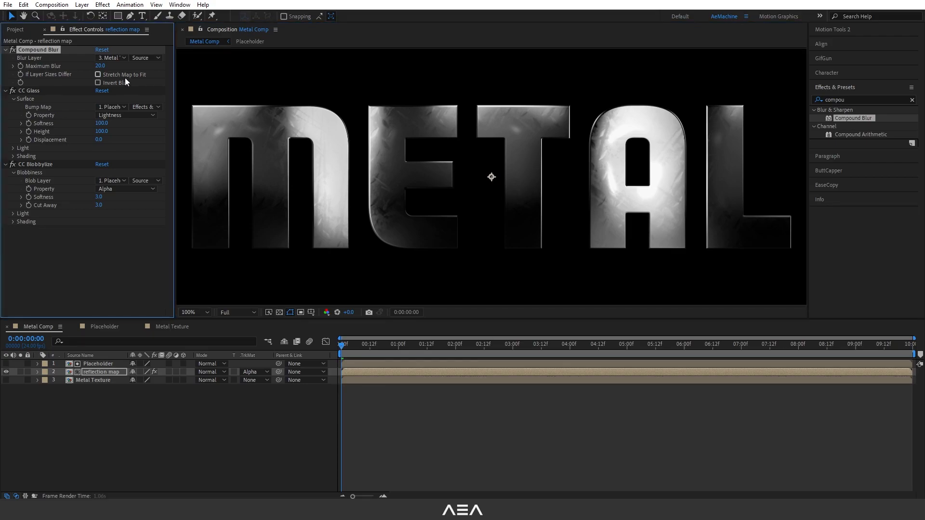
click(99, 83)
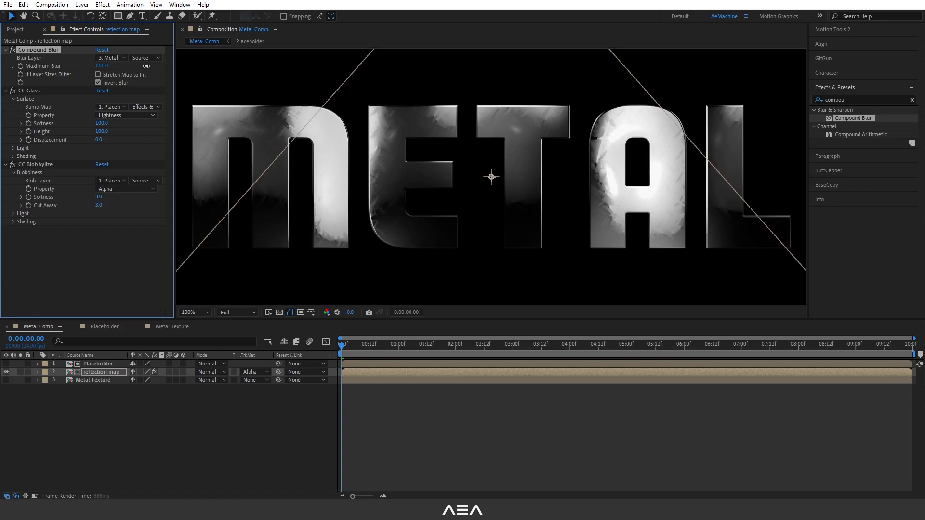
click(101, 66)
text(60)
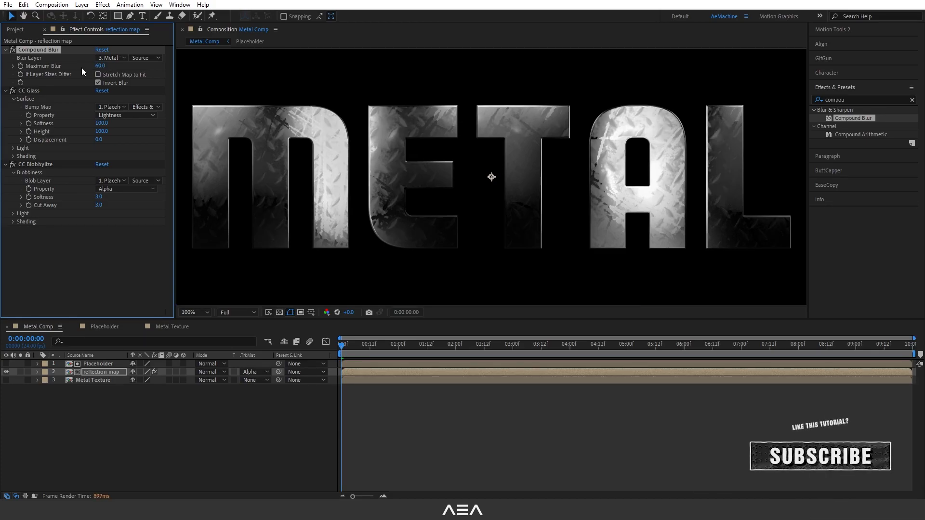
click(194, 312)
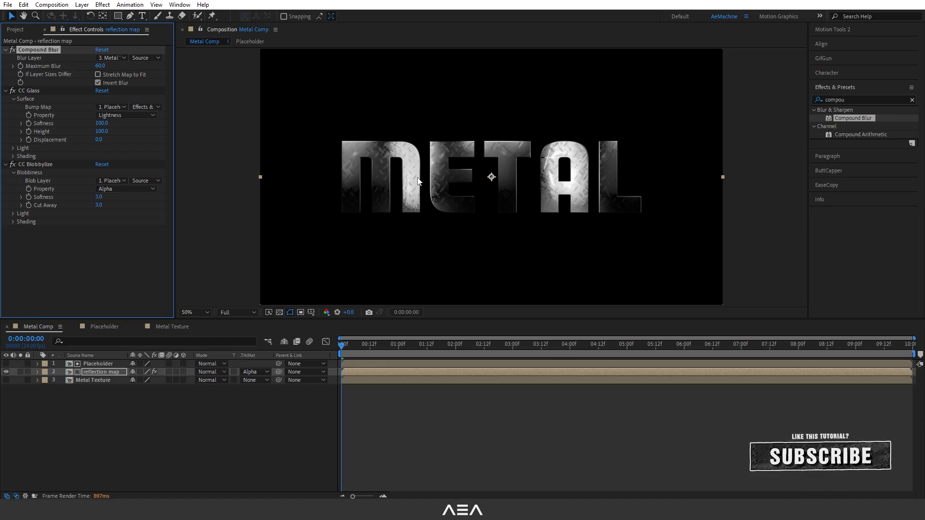
click(194, 312)
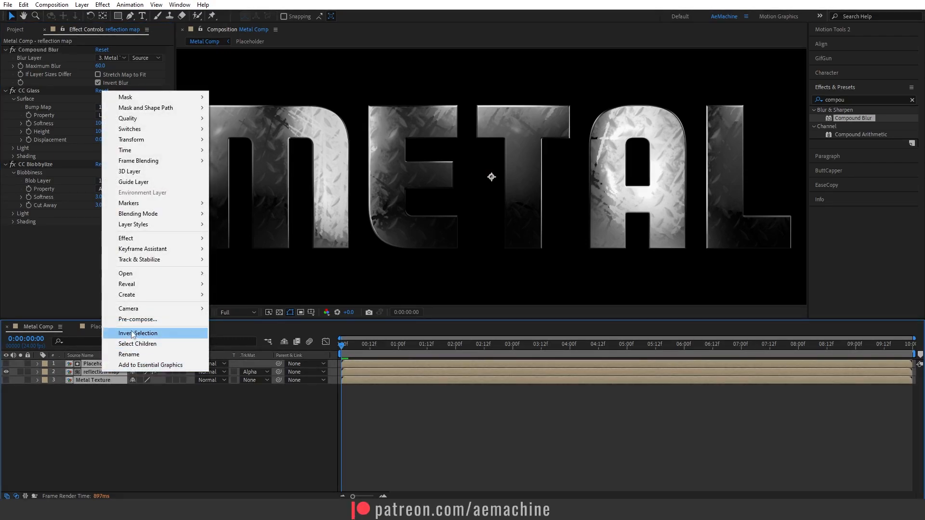
- Pre-compose all layers as 3D Text, duplicate it and show the transparency grid
click(137, 319)
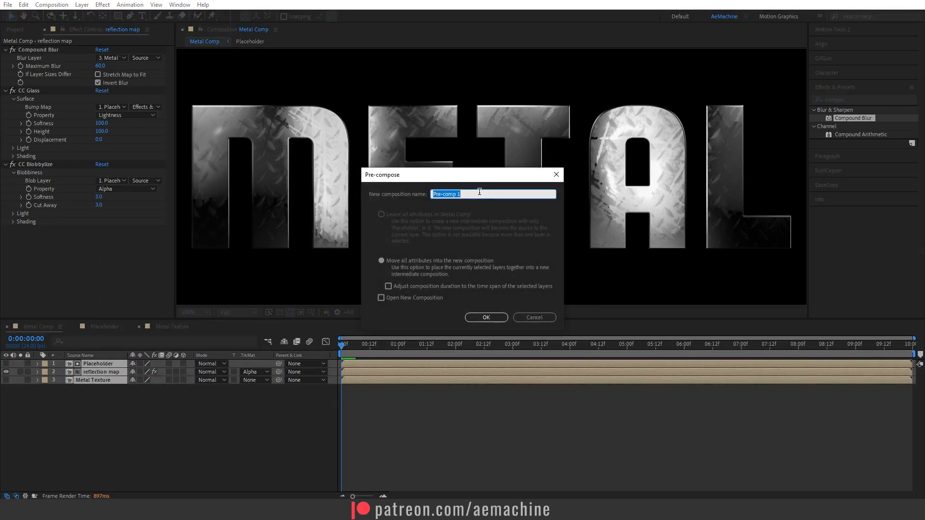
text(3D T)
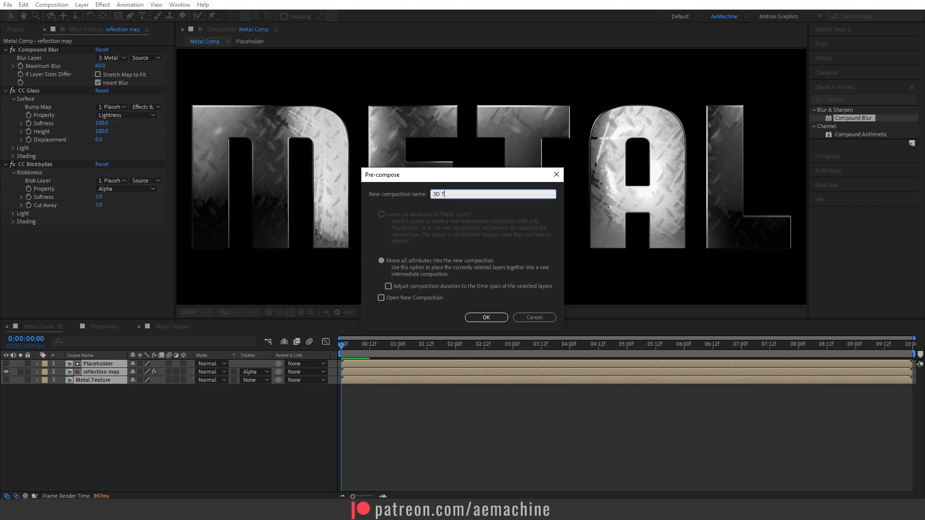
text(ext)
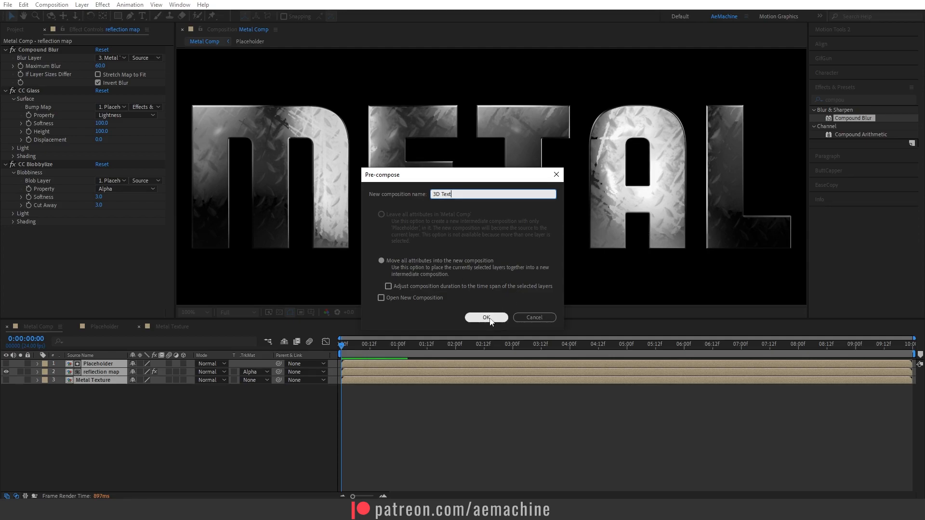
click(485, 318)
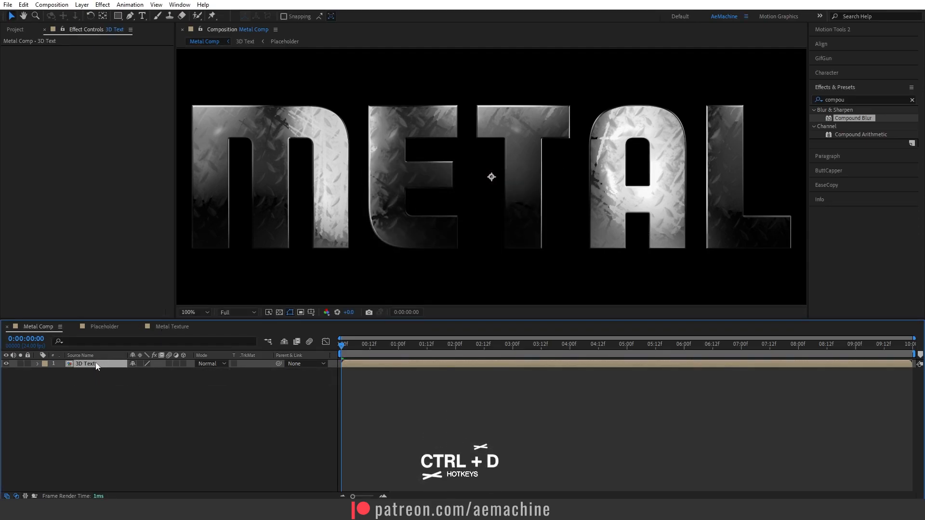
key(ctrl+d)
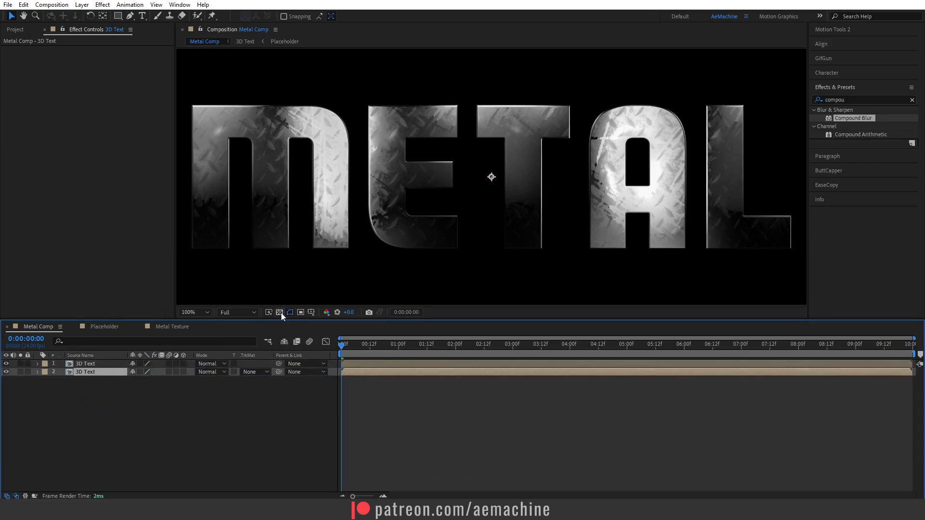
click(279, 313)
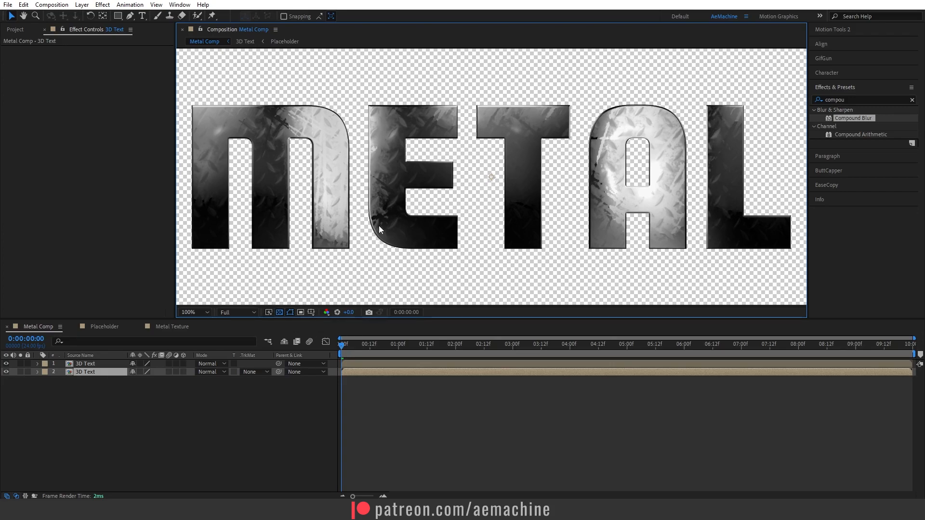
mouse_move(279, 312)
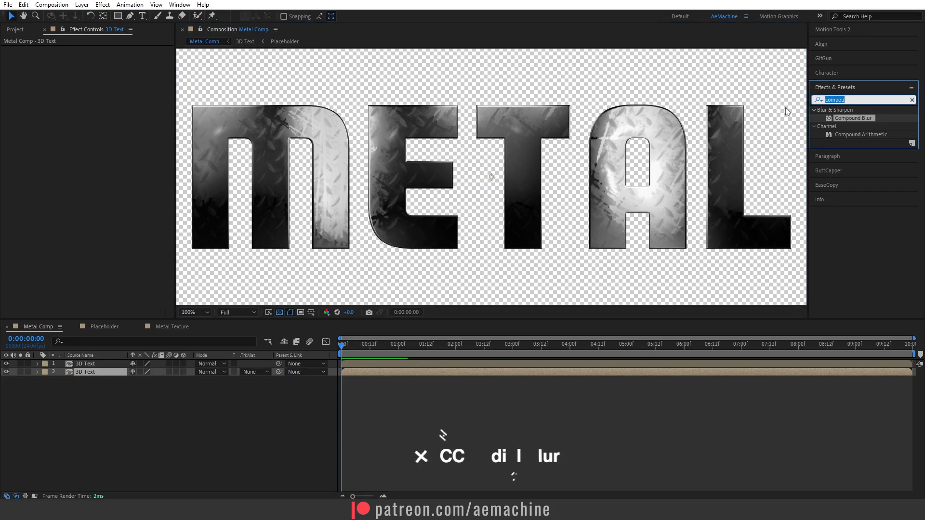
- Apply CC Radial Blur to the lower 3D Text copy as a Fading Zoom with a negative amount
text(cc radi)
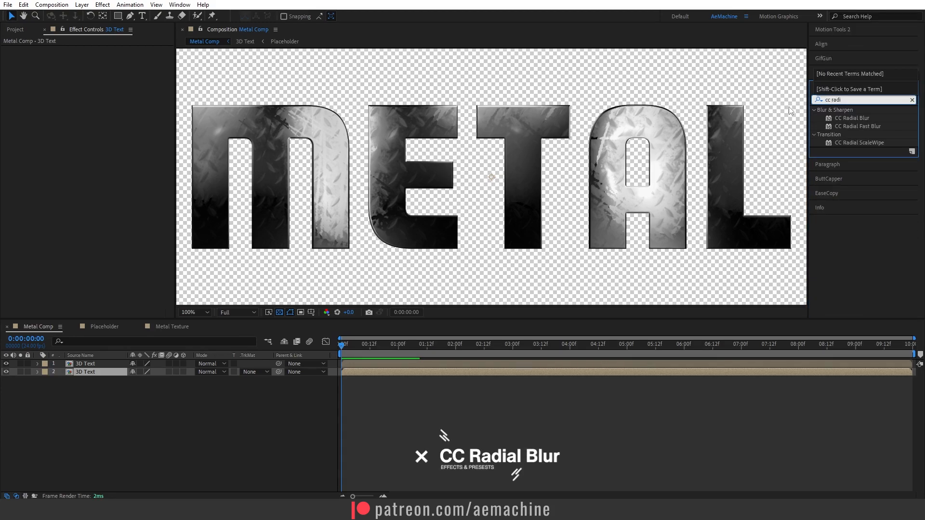
double_click(855, 117)
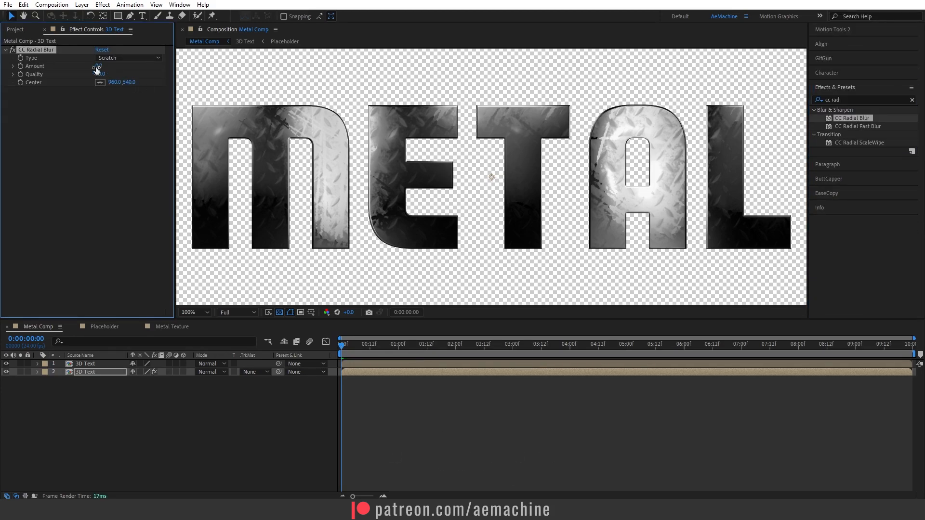
click(127, 57)
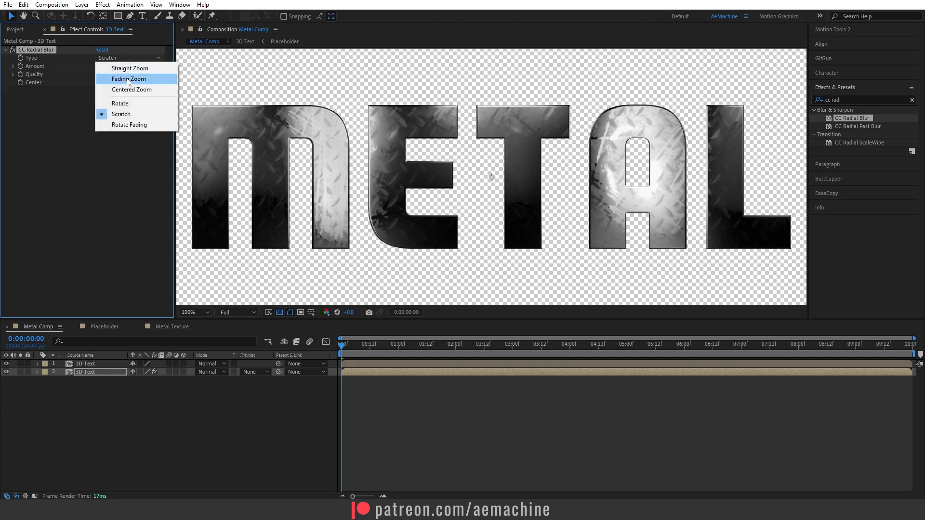
click(128, 78)
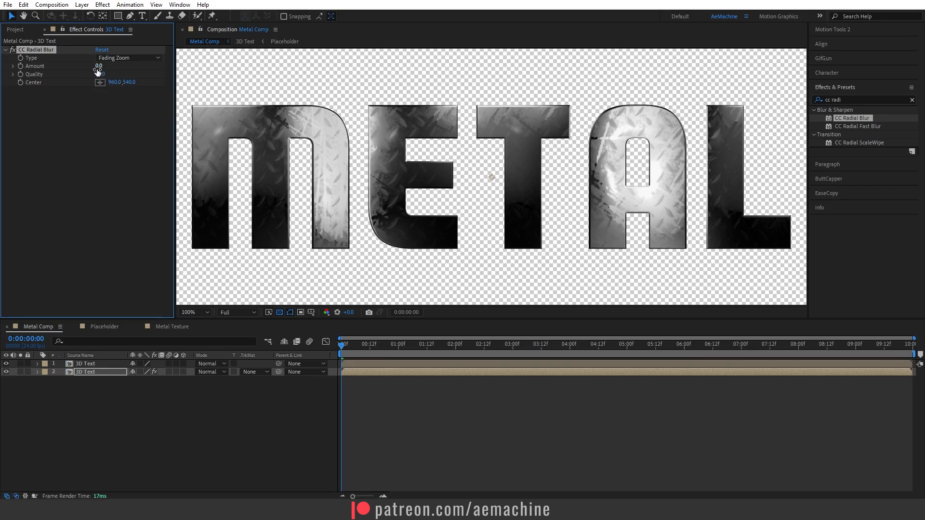
drag(98, 66, 88, 65)
text(level)
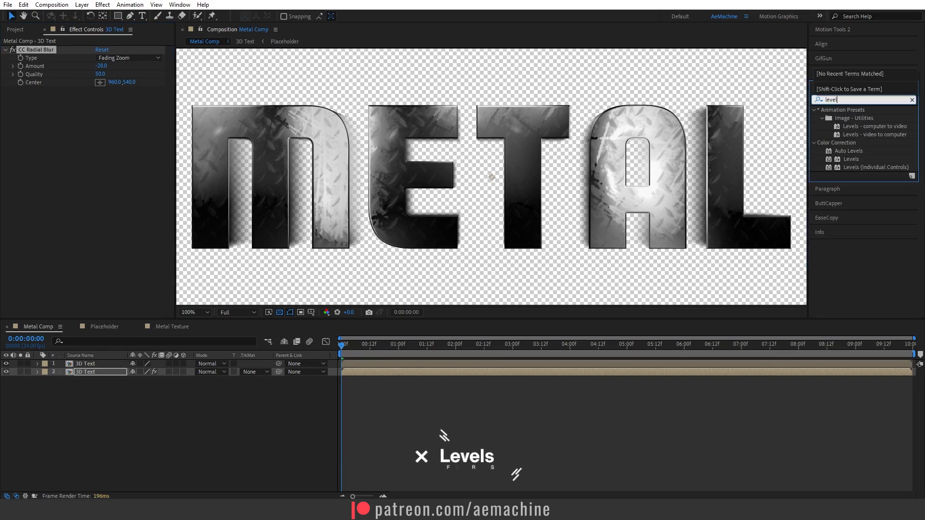
- Add Levels on the Alpha channel with Input White 10 and set the blur amount to -15
double_click(851, 159)
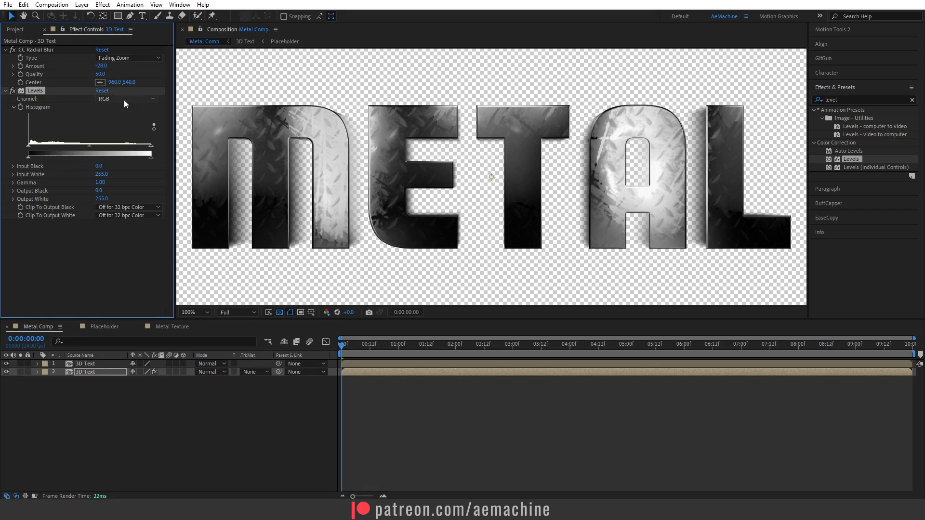
click(127, 98)
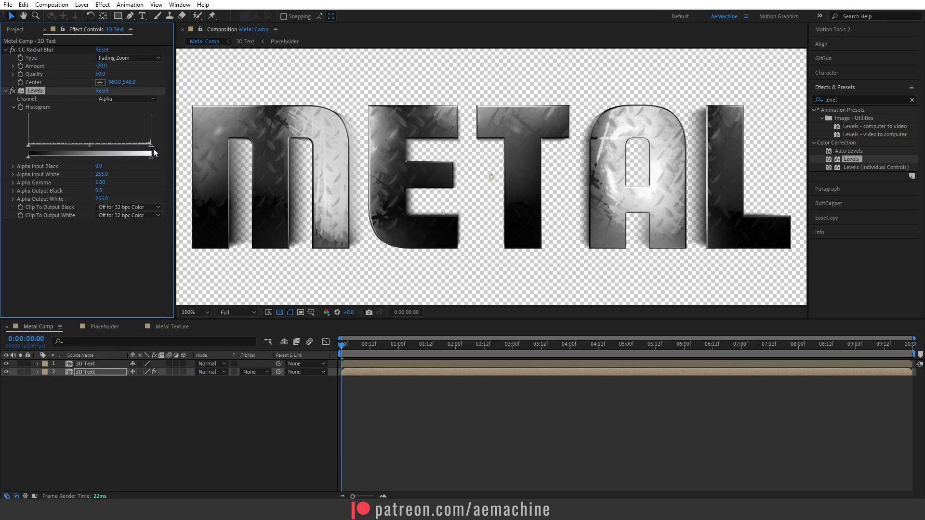
drag(150, 154, 88, 155)
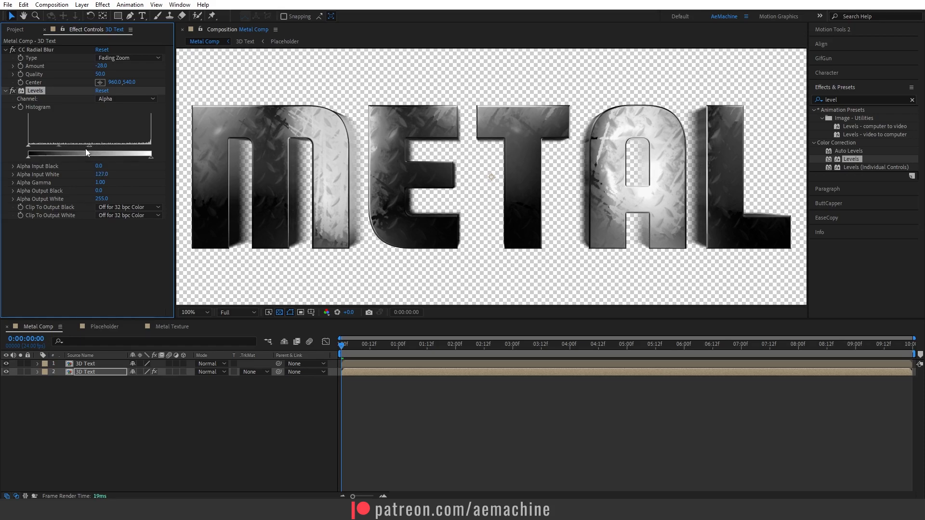
drag(86, 154, 35, 155)
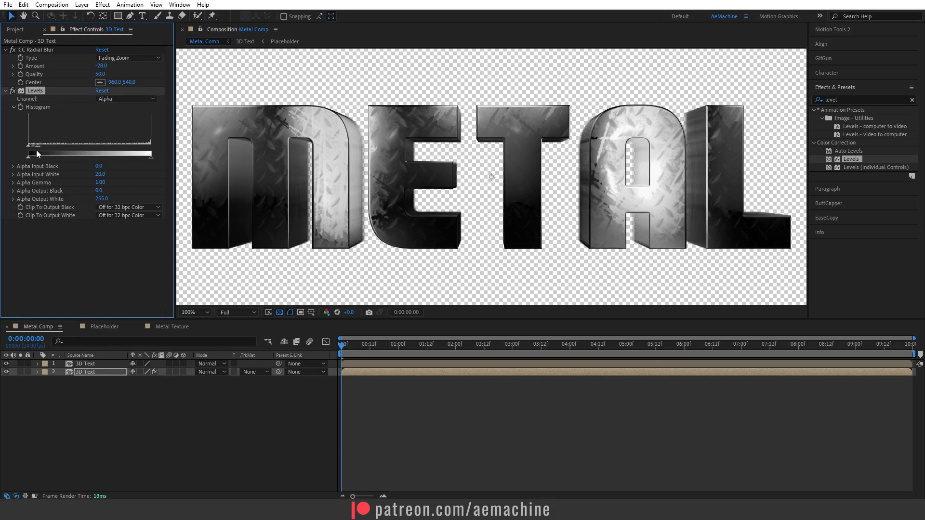
drag(41, 155, 33, 155)
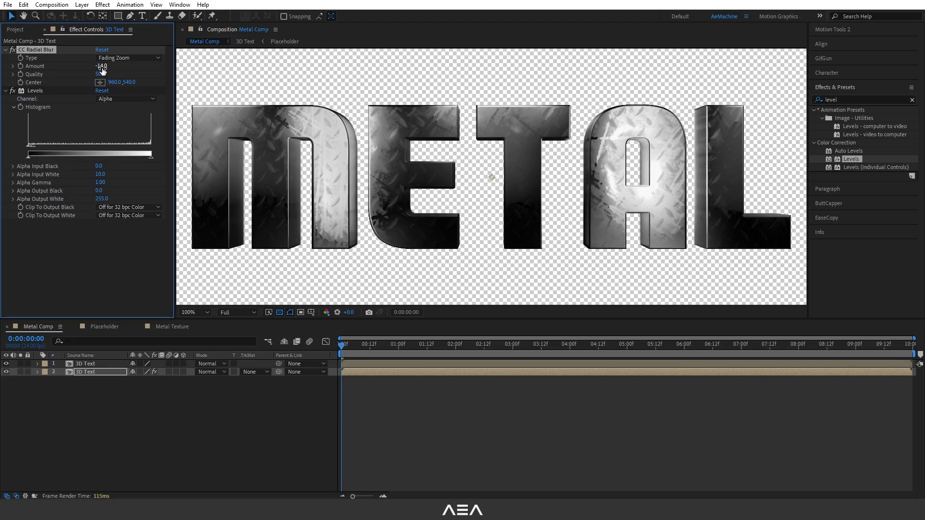
click(101, 66)
text(-15)
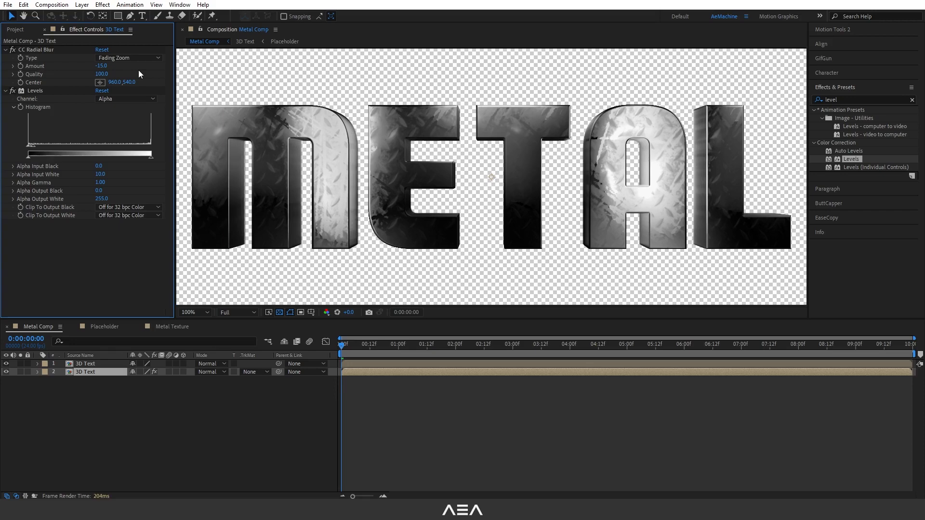
mouse_move(241, 170)
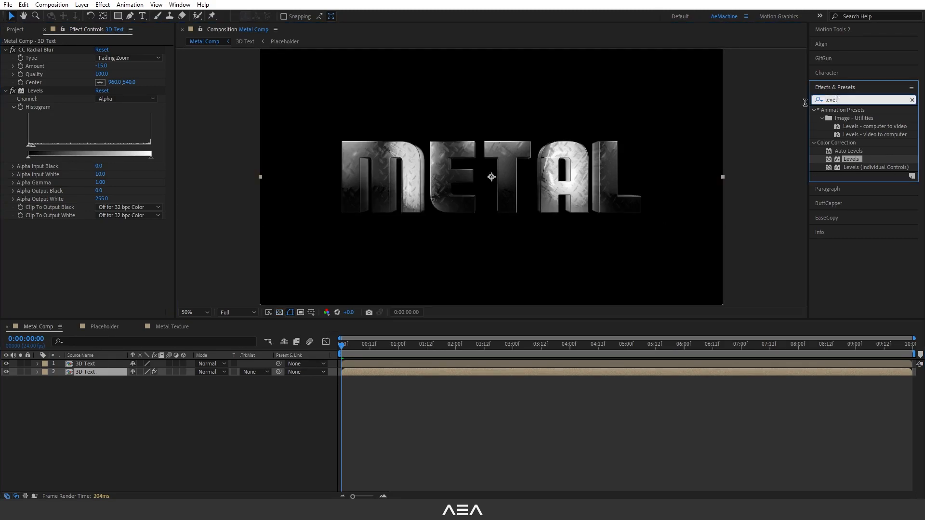
- Apply a Fill effect to the depth layer and preview the finished METAL text on black
text(fill)
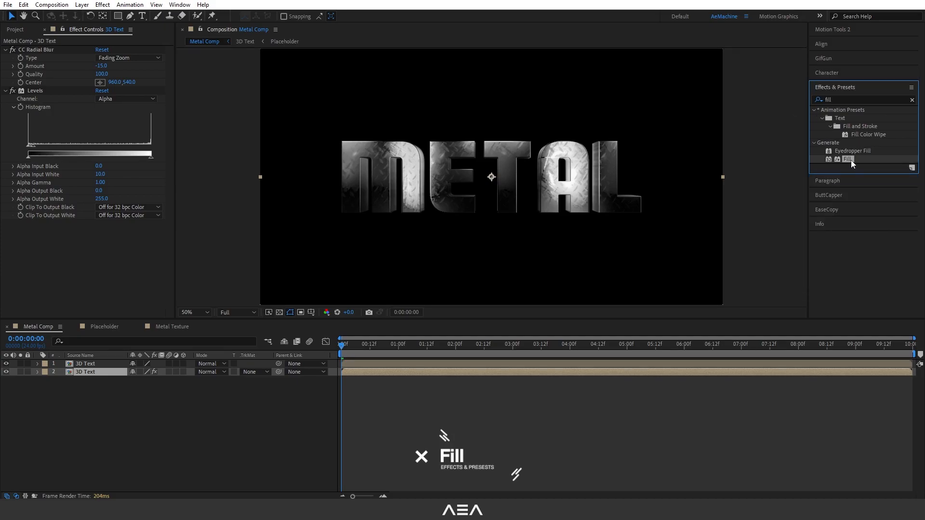
click(100, 248)
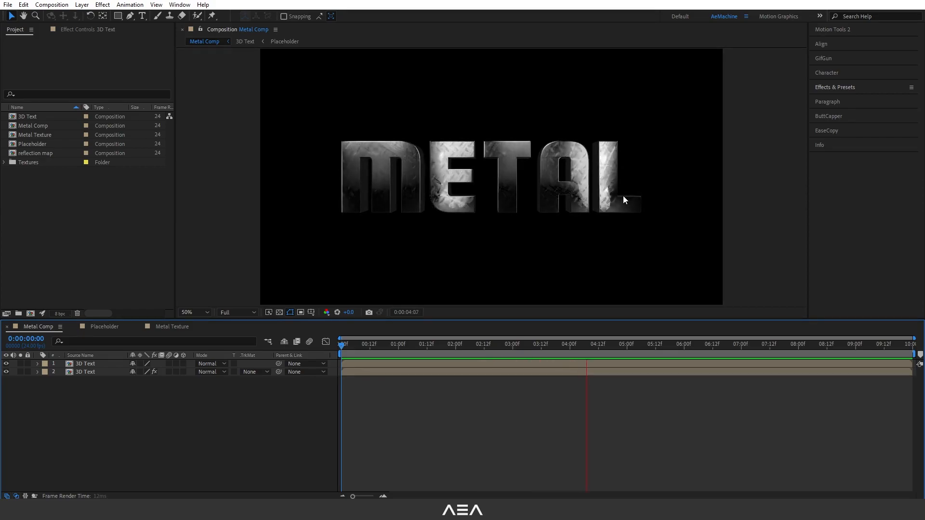
click(697, 343)
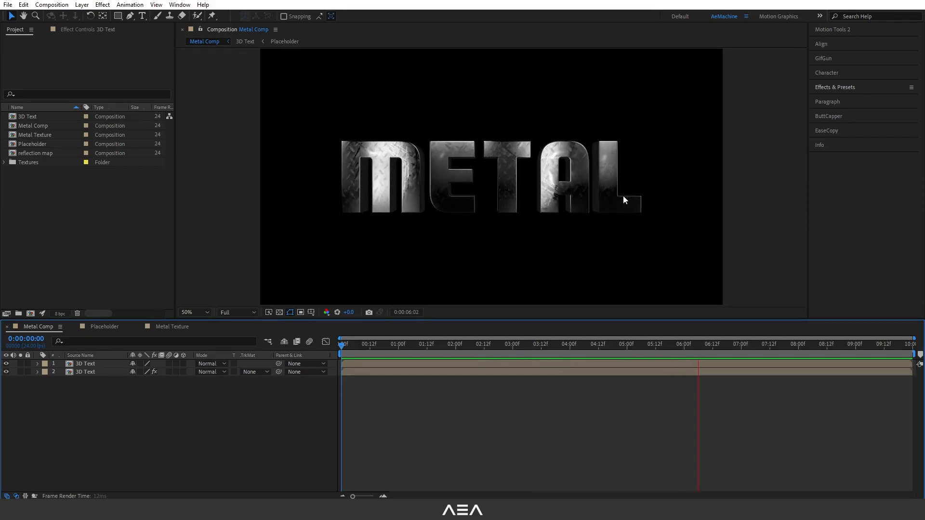